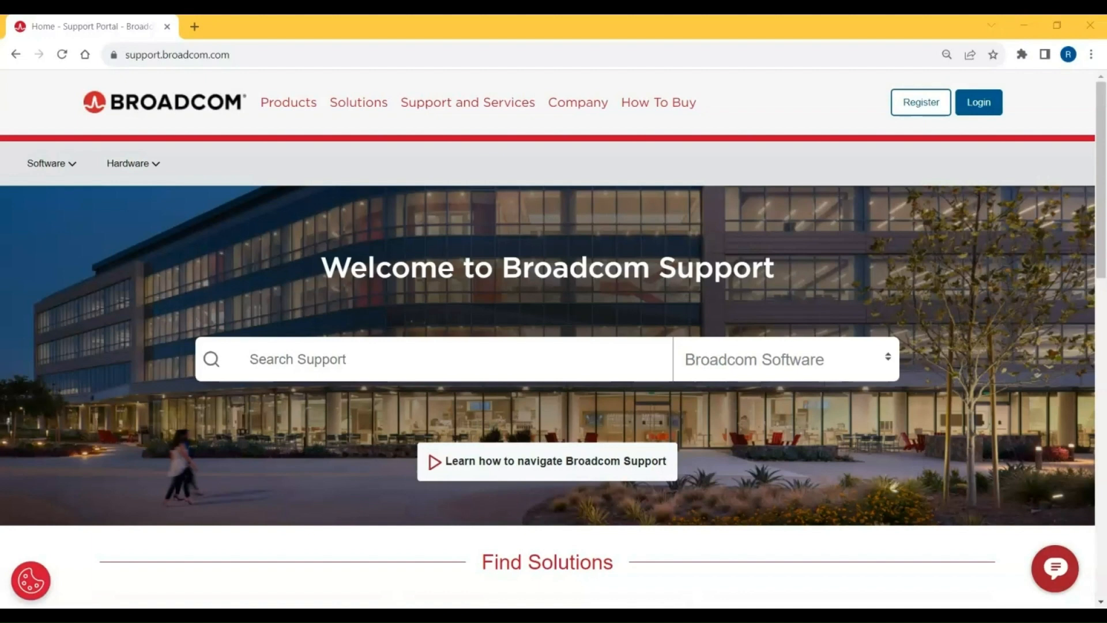
pyautogui.moveTo(35, 554)
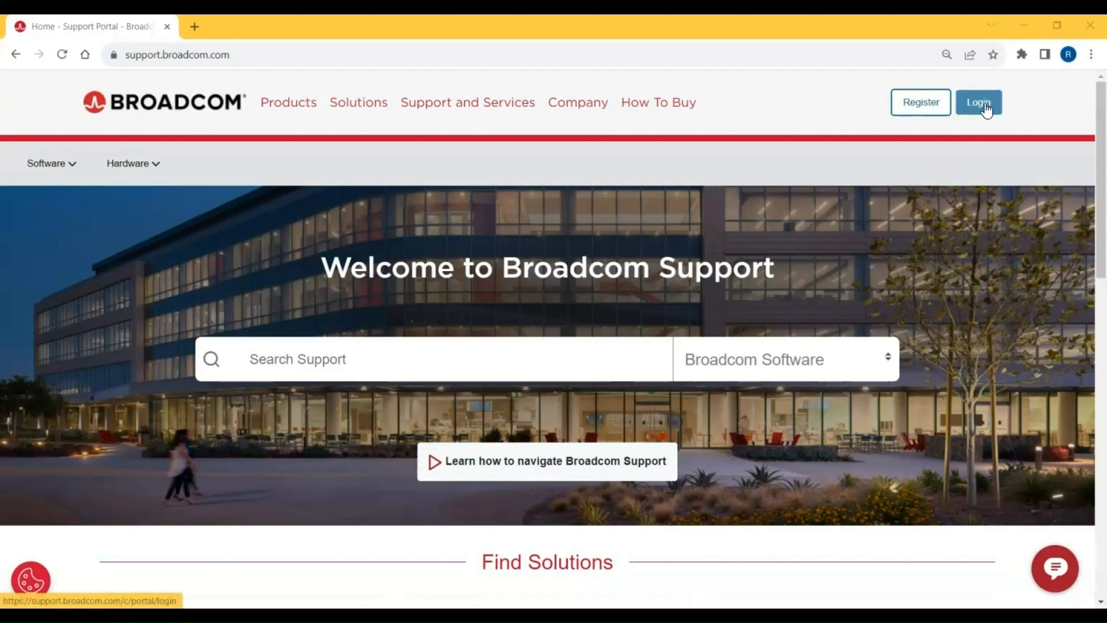
# - Log in to the Broadcom customer account with username and password, reaching My Dashboard
pyautogui.click(979, 102)
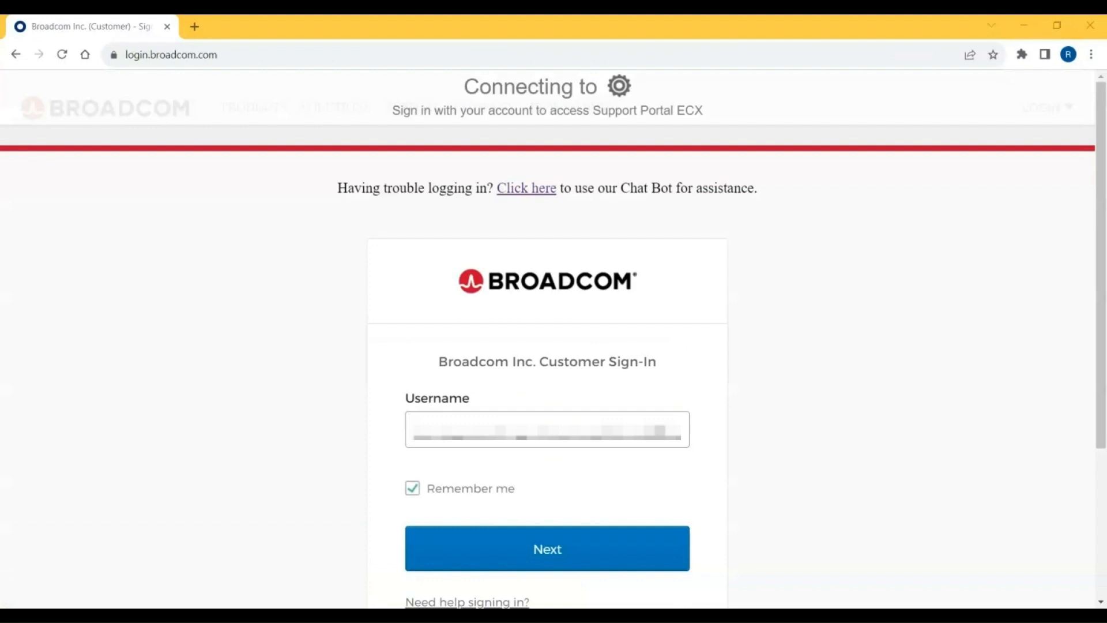
pyautogui.moveTo(551, 516)
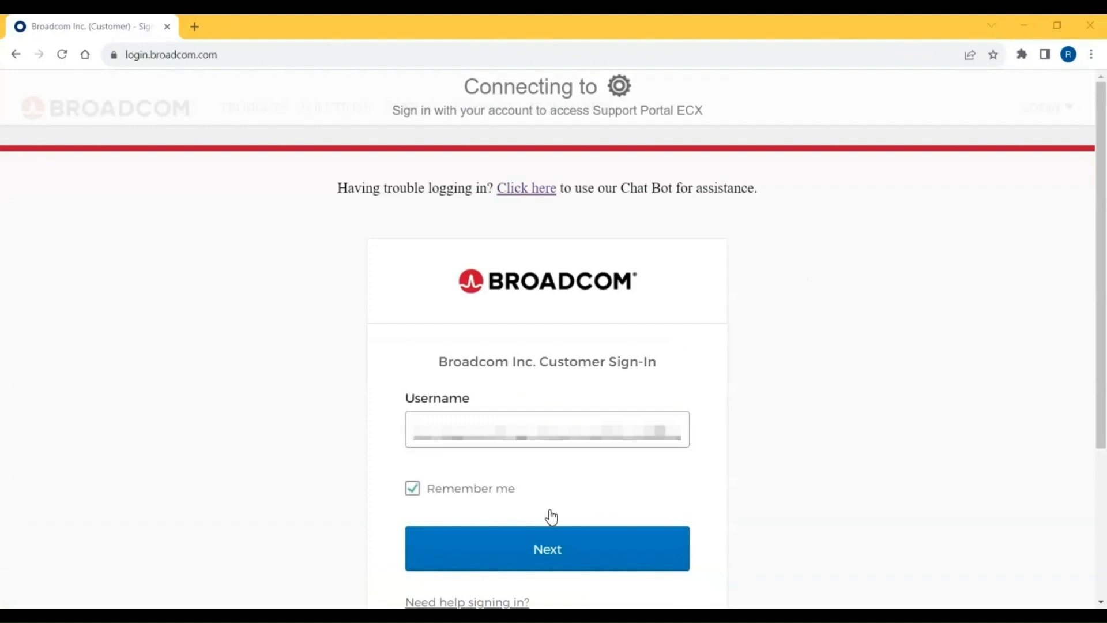
pyautogui.click(547, 549)
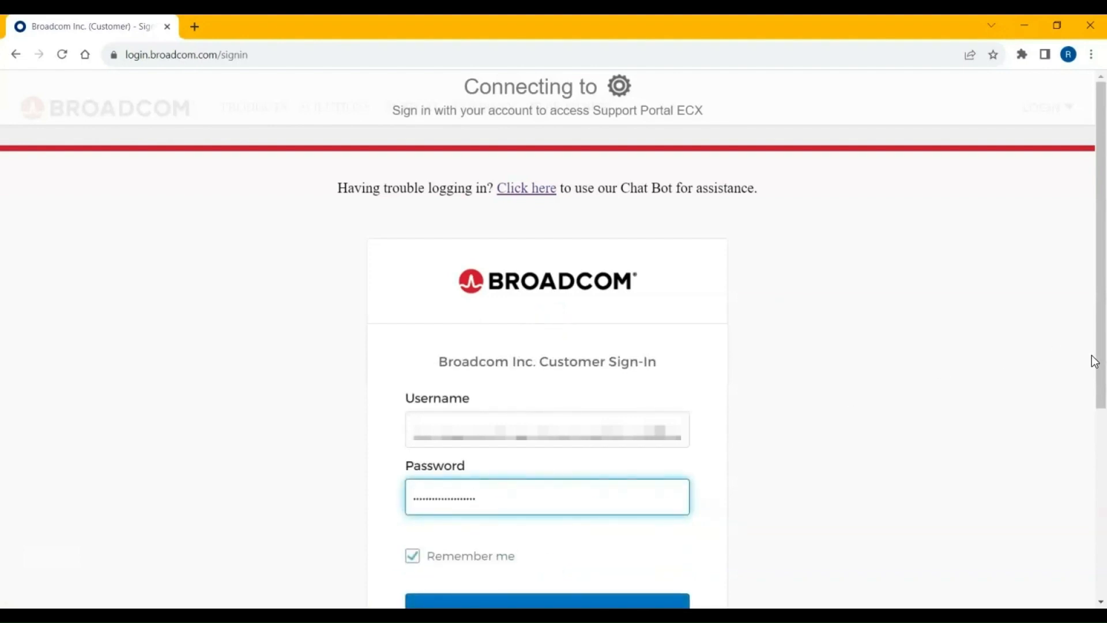
pyautogui.scroll(-3)
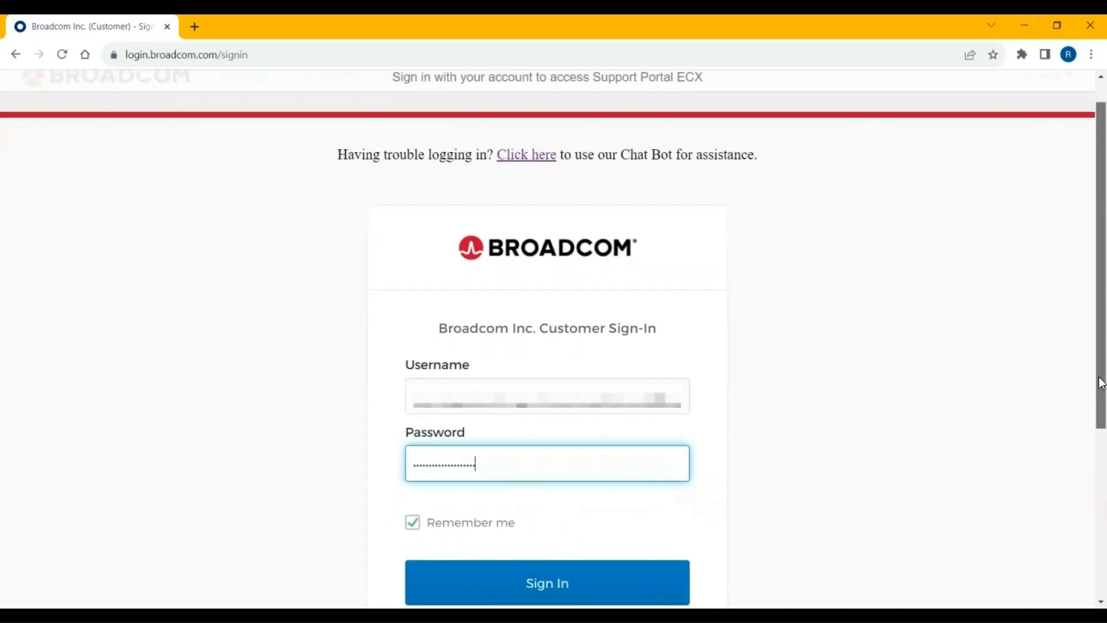
pyautogui.scroll(-3)
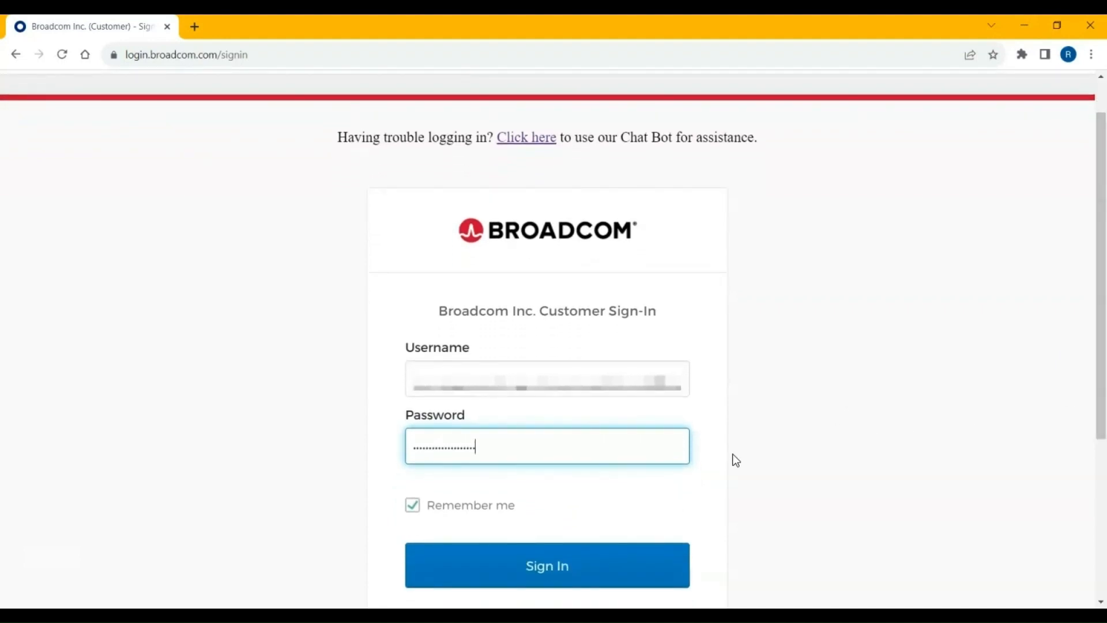
pyautogui.click(547, 565)
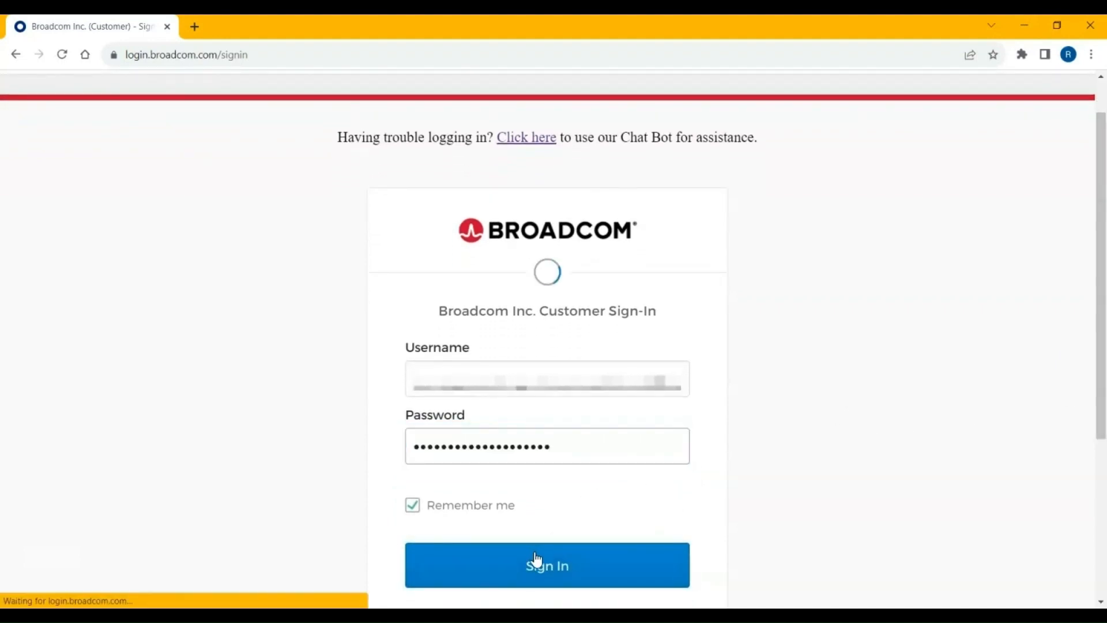
pyautogui.click(547, 565)
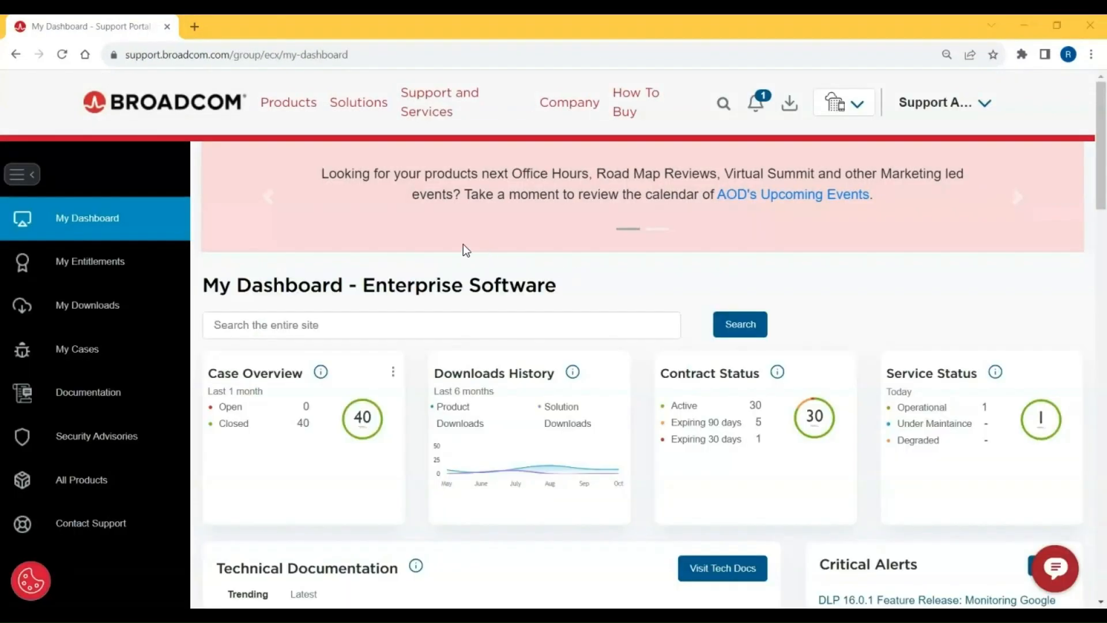
pyautogui.moveTo(87, 305)
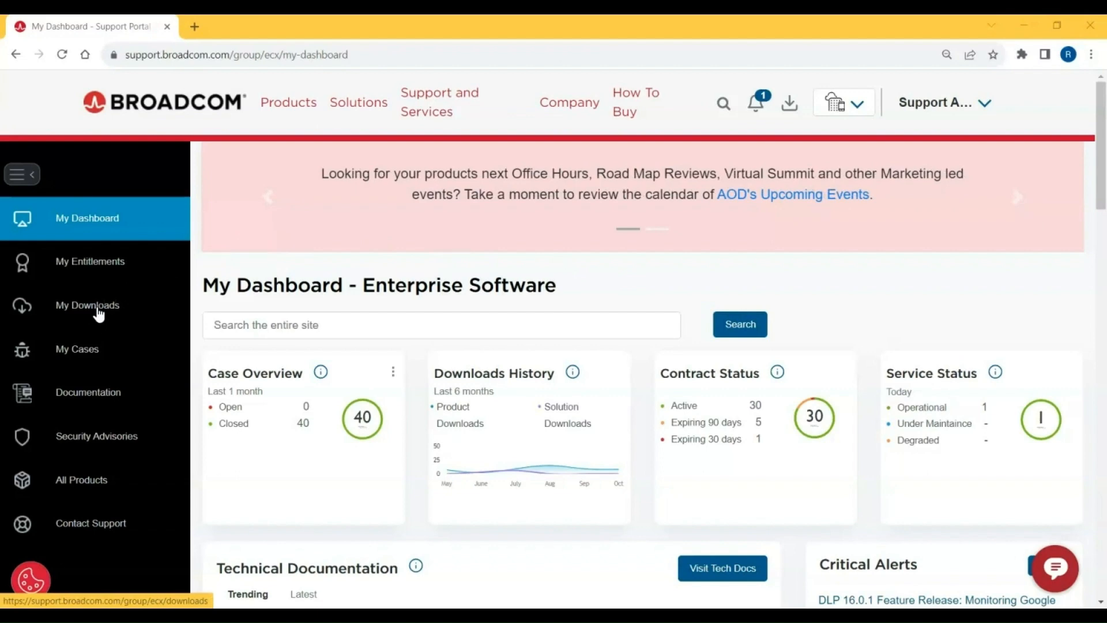
# - Go to My Downloads and choose AUTOSYS WORKLOAD AUTOMATION
pyautogui.click(87, 305)
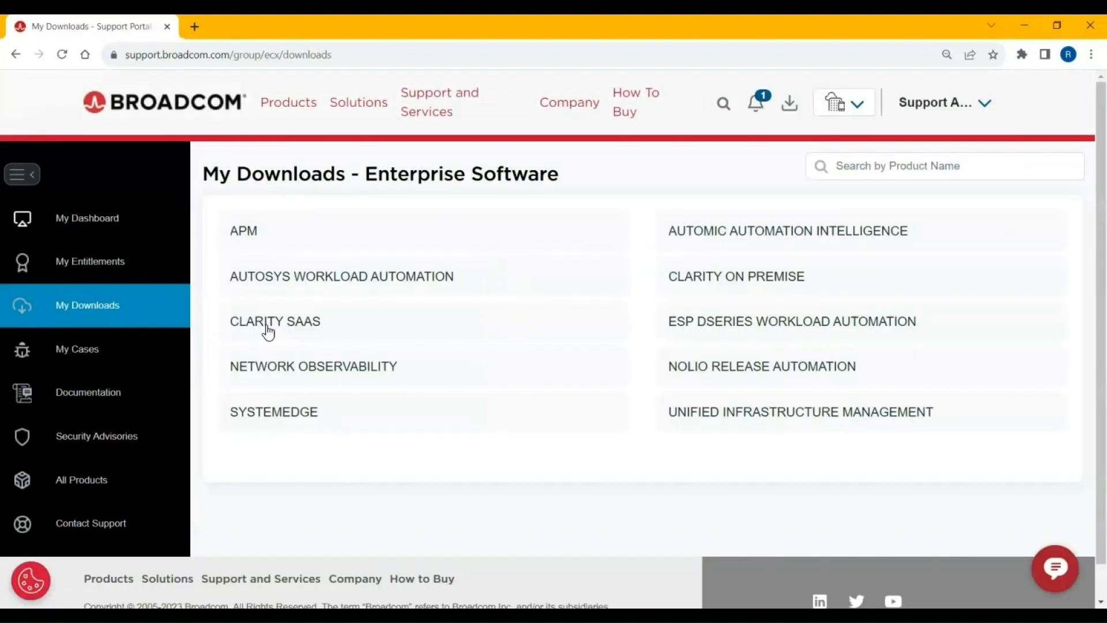
pyautogui.moveTo(513, 296)
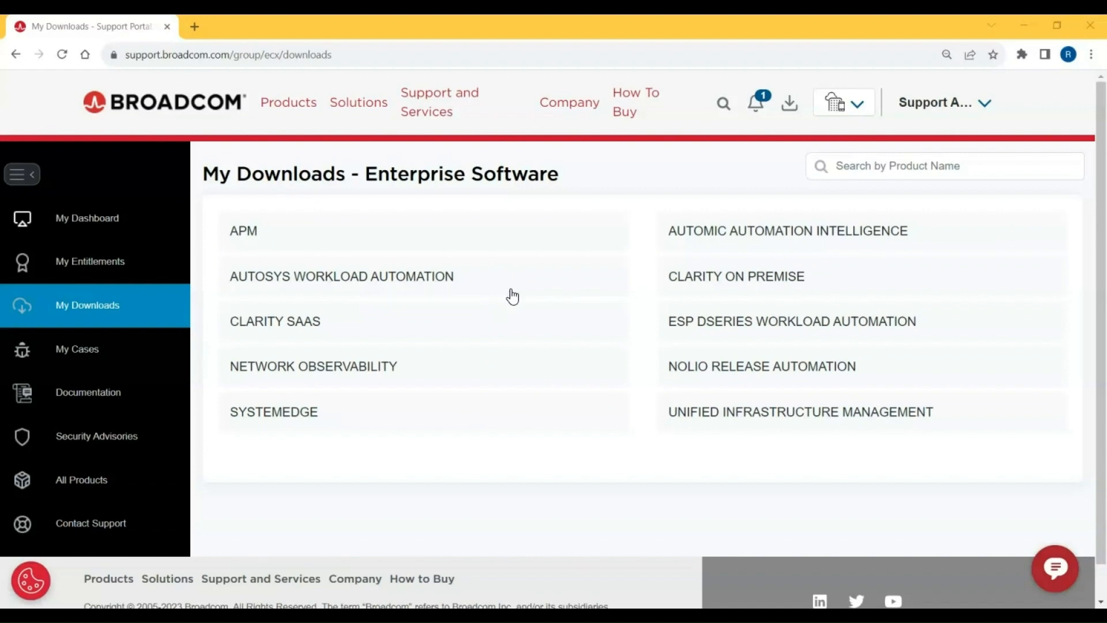
pyautogui.moveTo(404, 283)
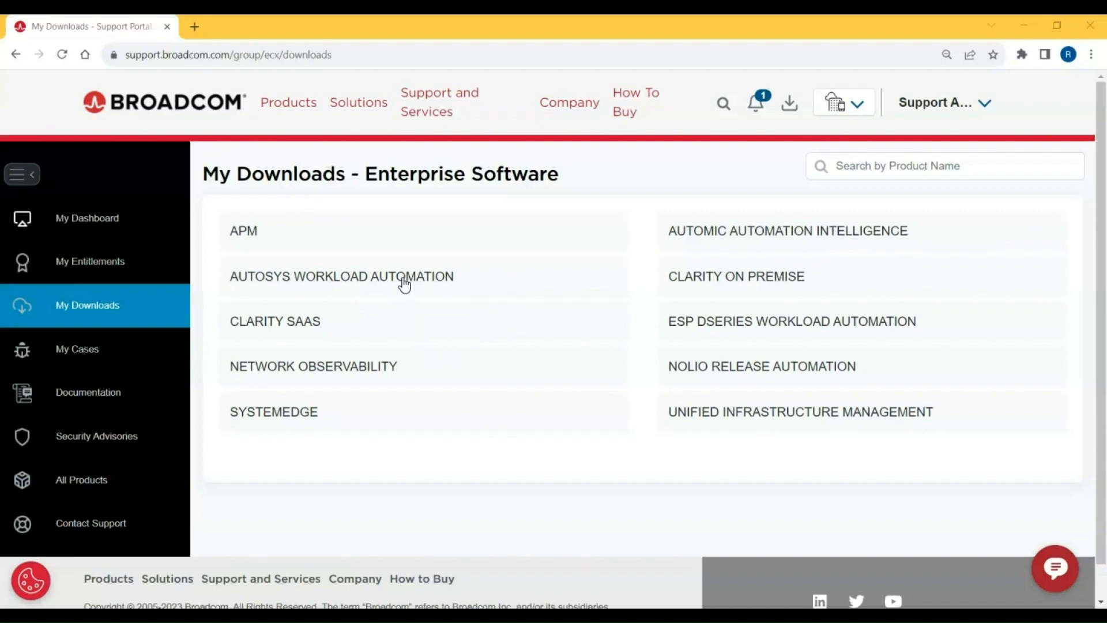
pyautogui.click(340, 276)
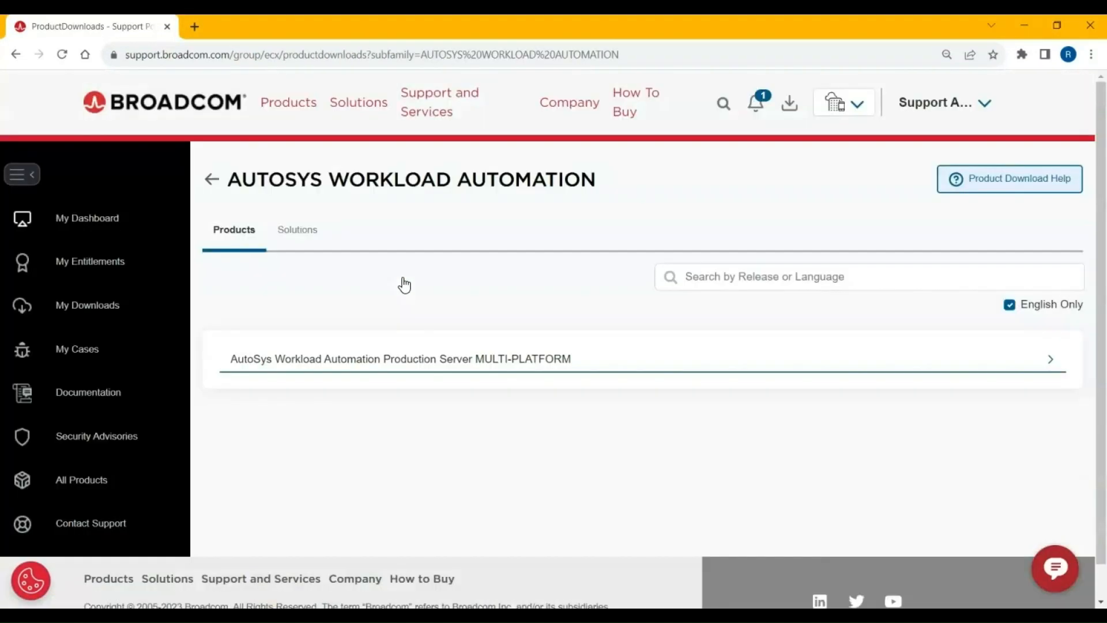
pyautogui.moveTo(321, 411)
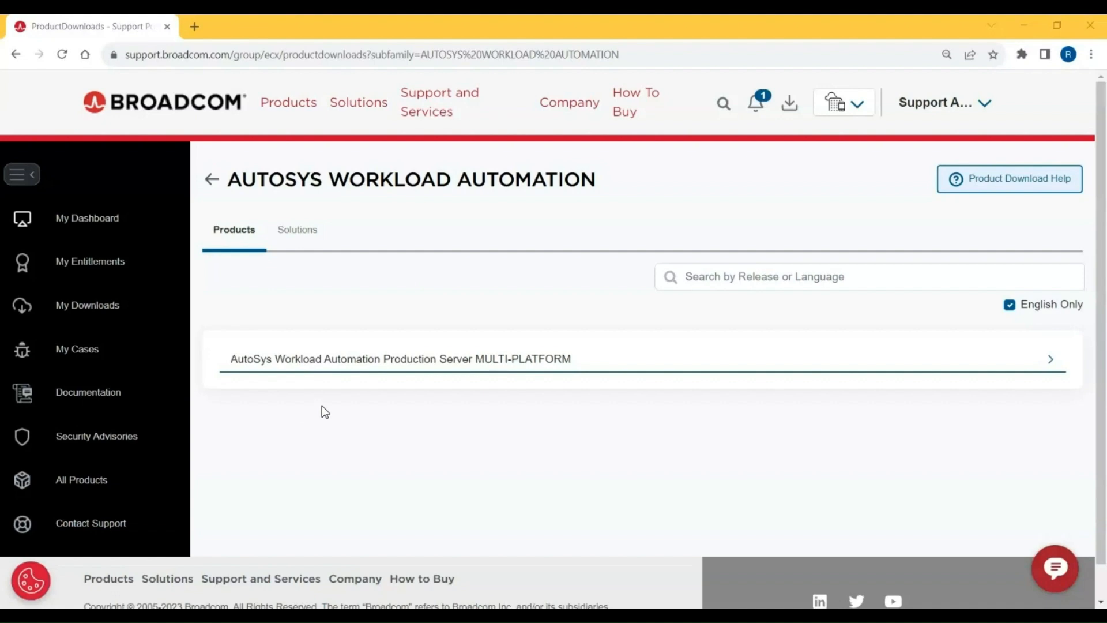
pyautogui.moveTo(352, 364)
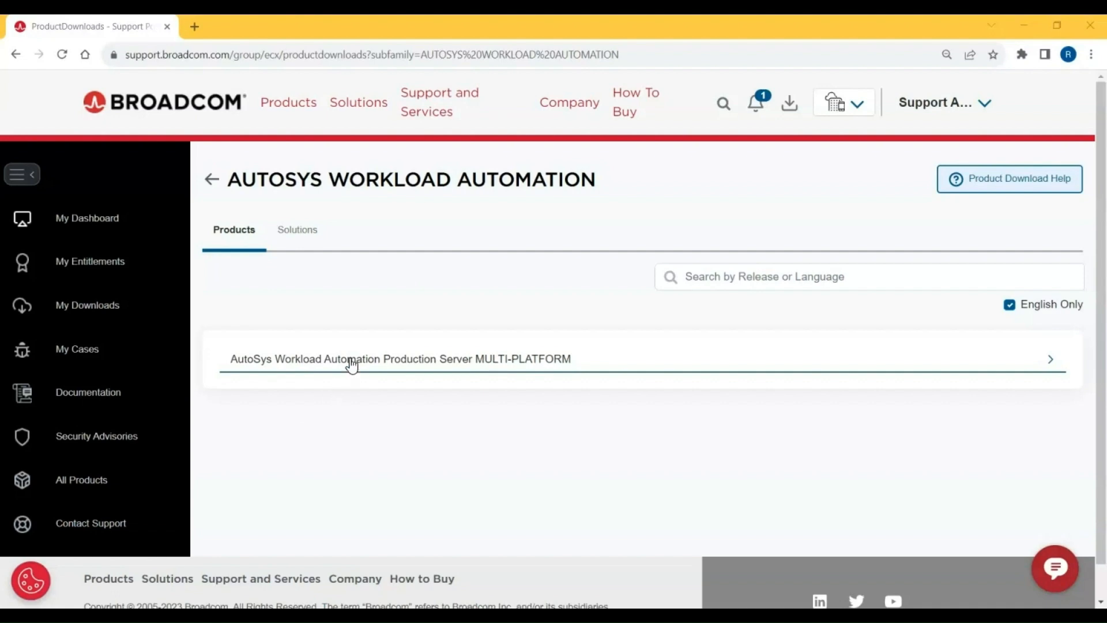
pyautogui.click(400, 358)
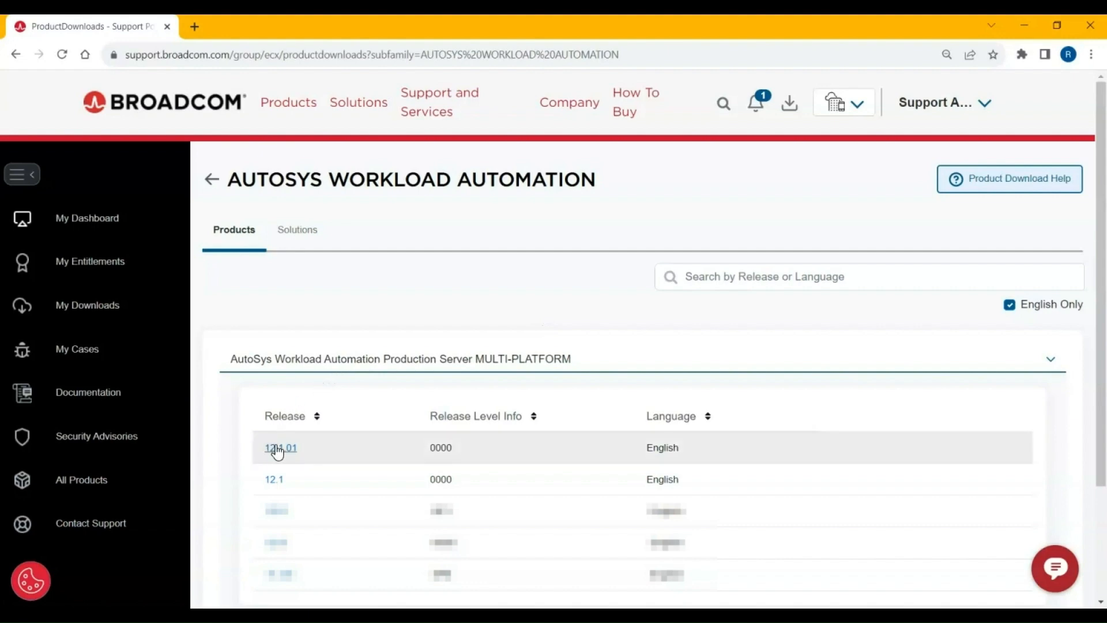
pyautogui.click(281, 448)
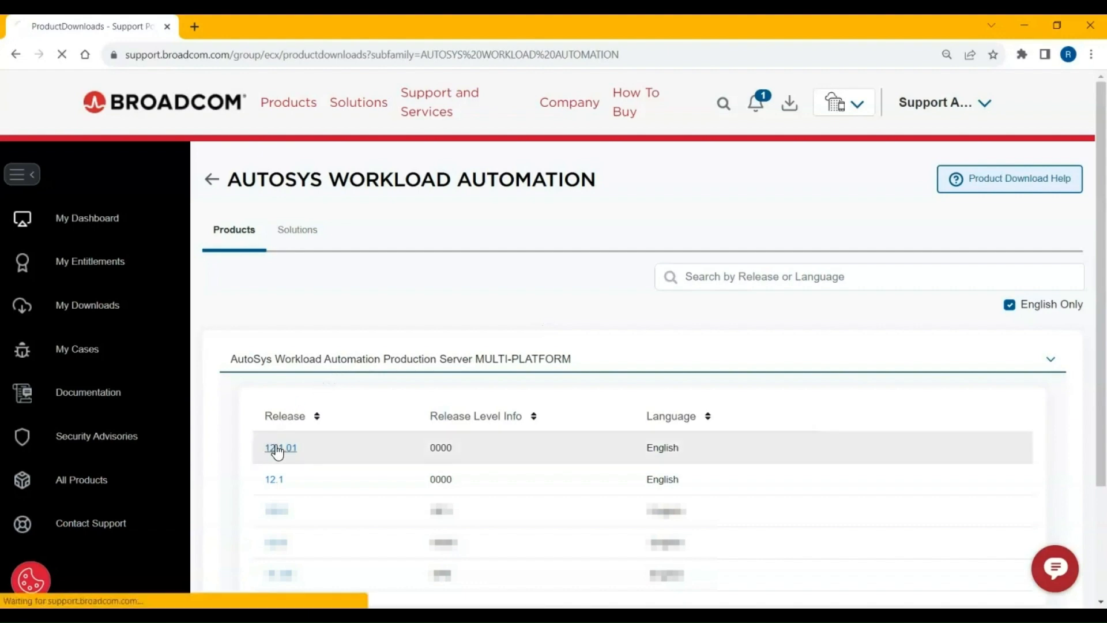
pyautogui.click(280, 447)
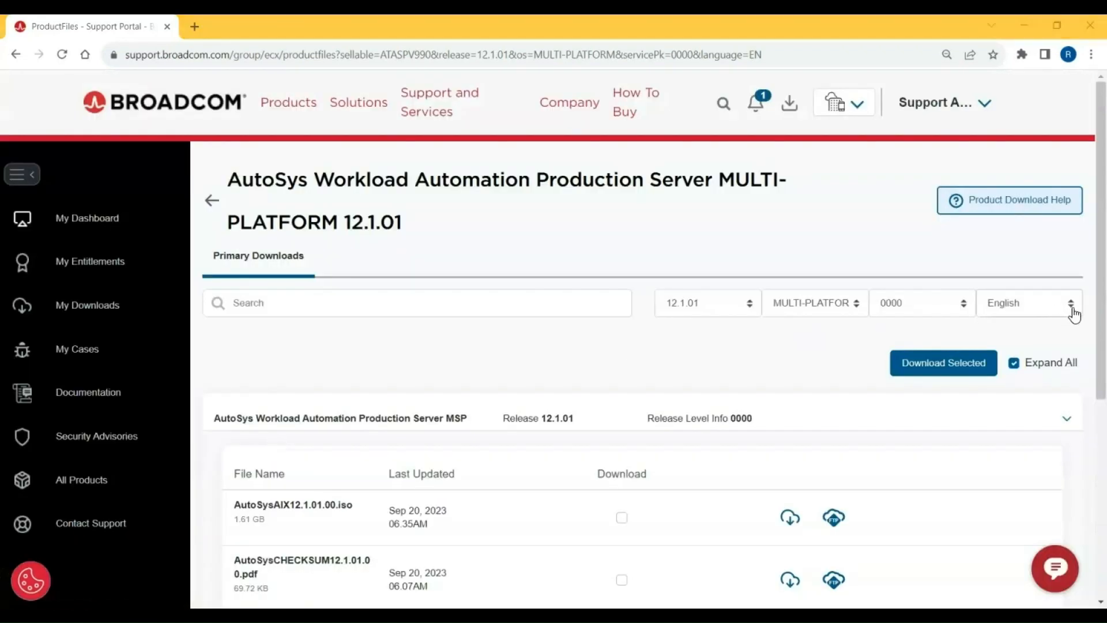
pyautogui.scroll(-3)
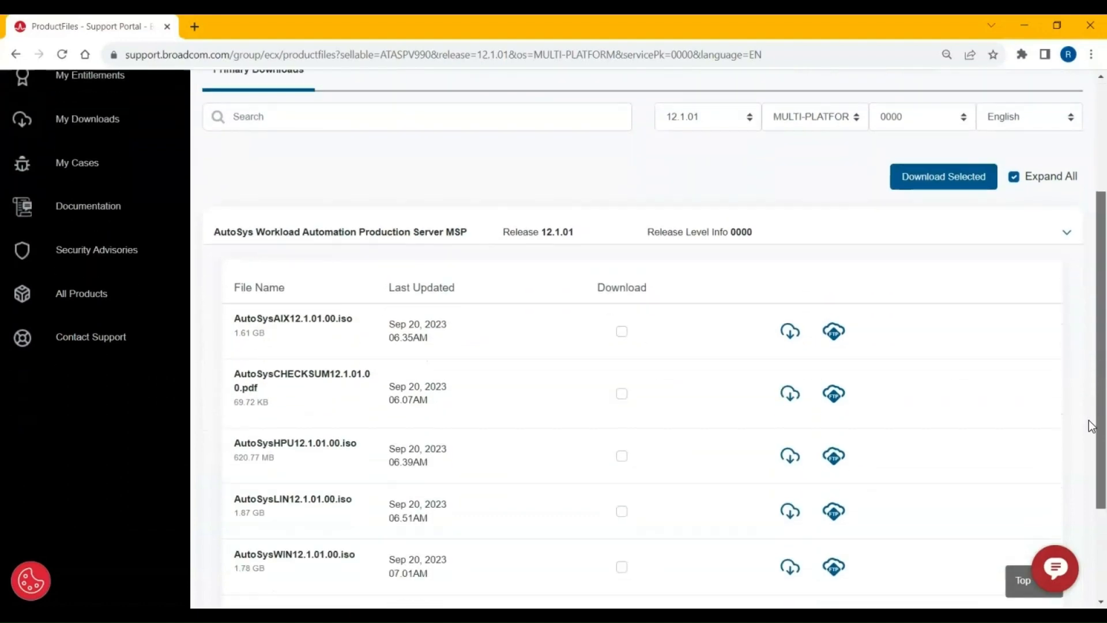
pyautogui.scroll(-3)
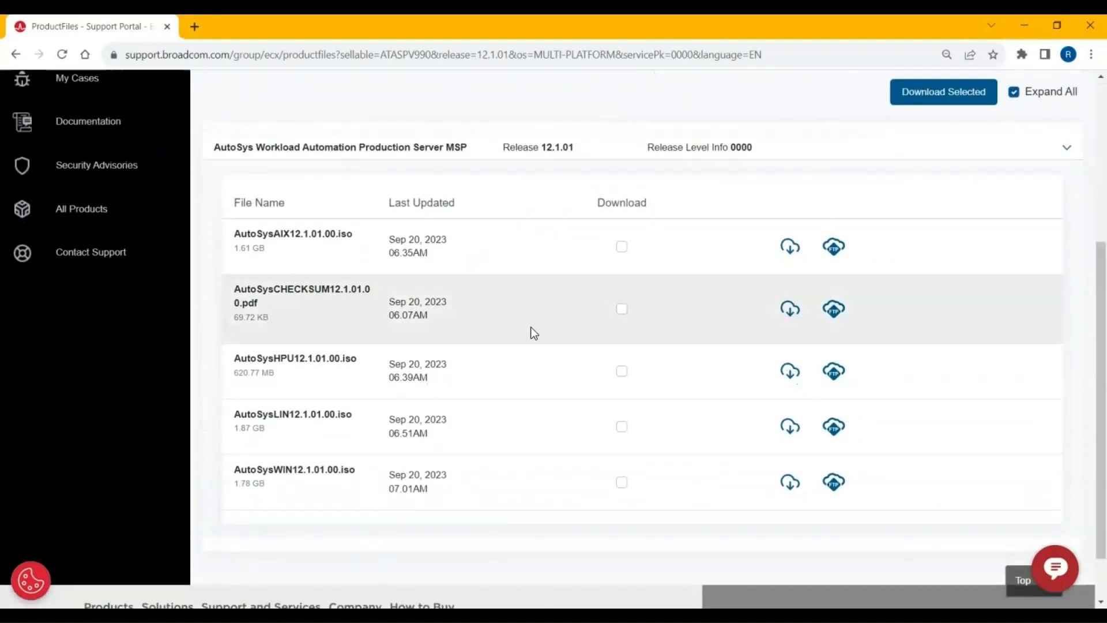
pyautogui.moveTo(276, 235)
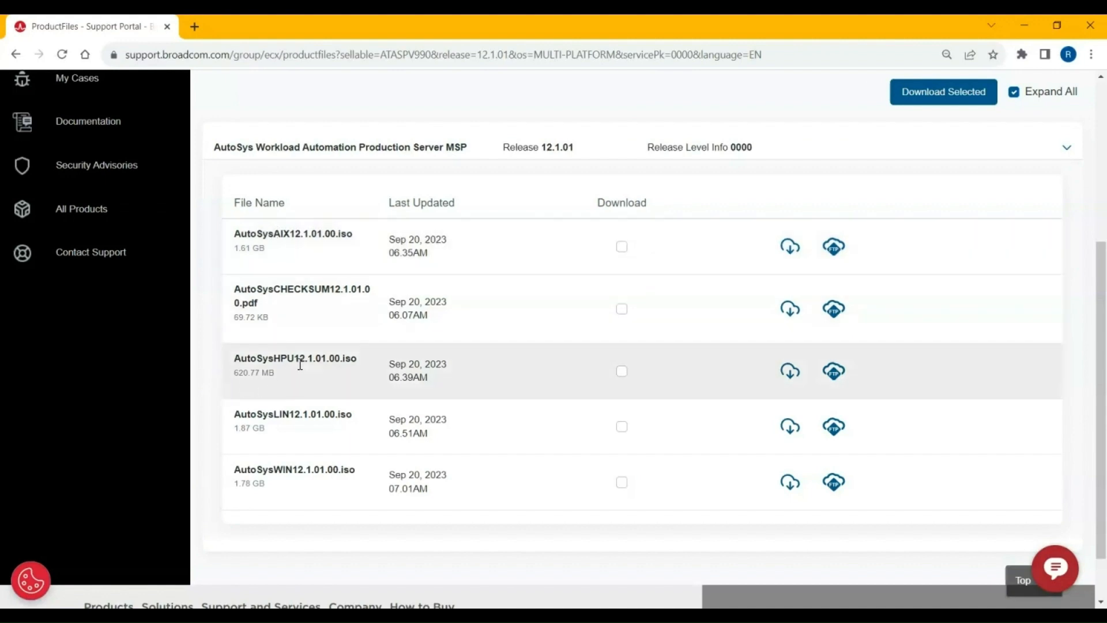
pyautogui.moveTo(227, 428)
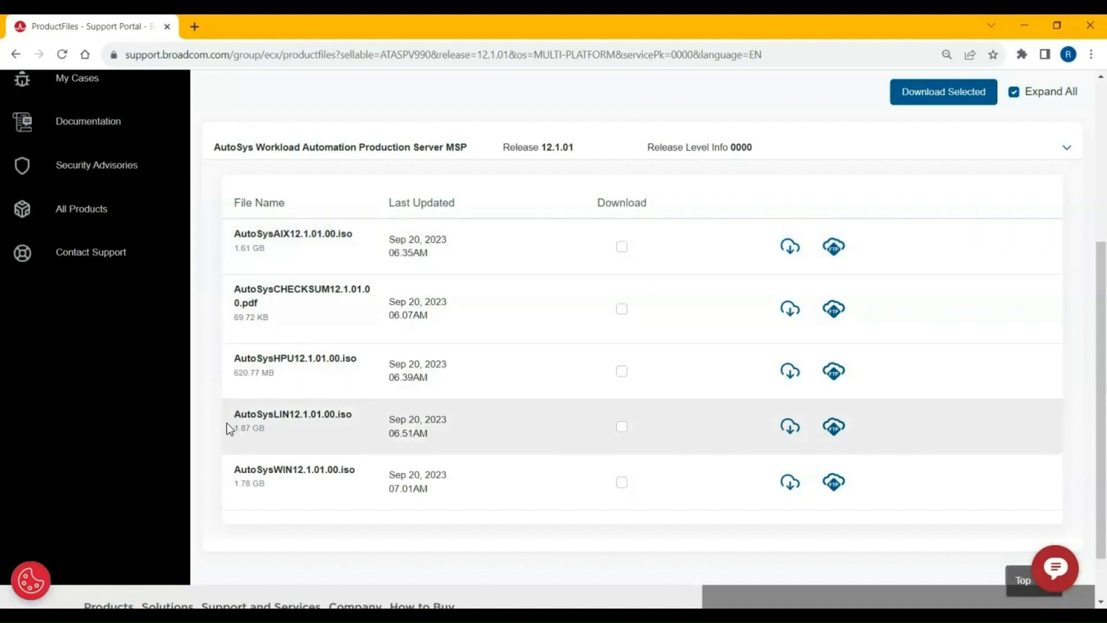
pyautogui.moveTo(308, 442)
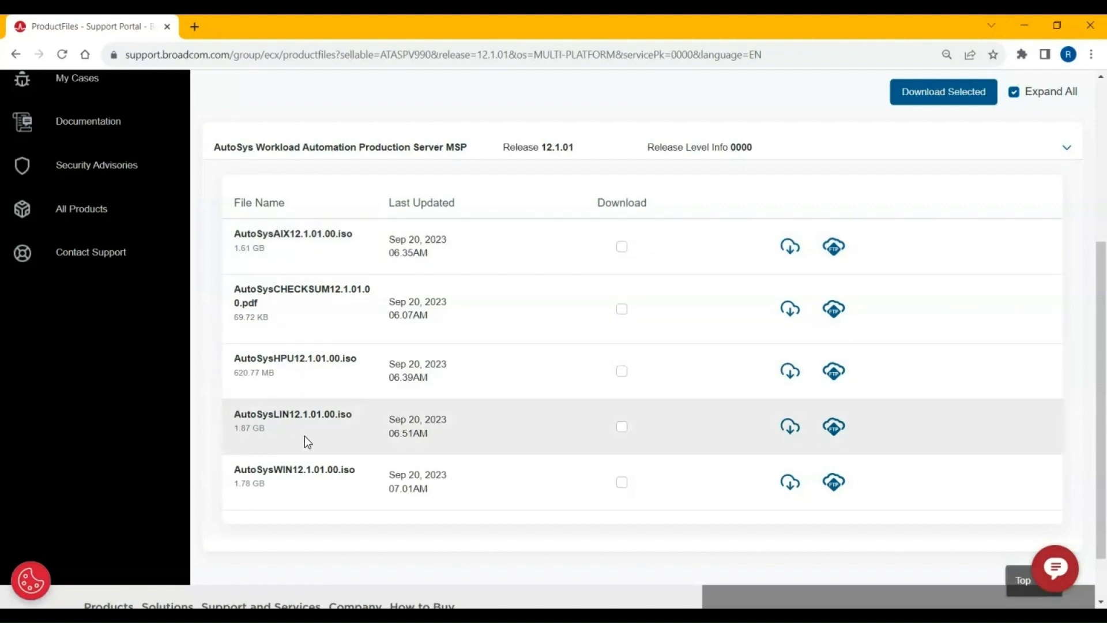
pyautogui.moveTo(283, 475)
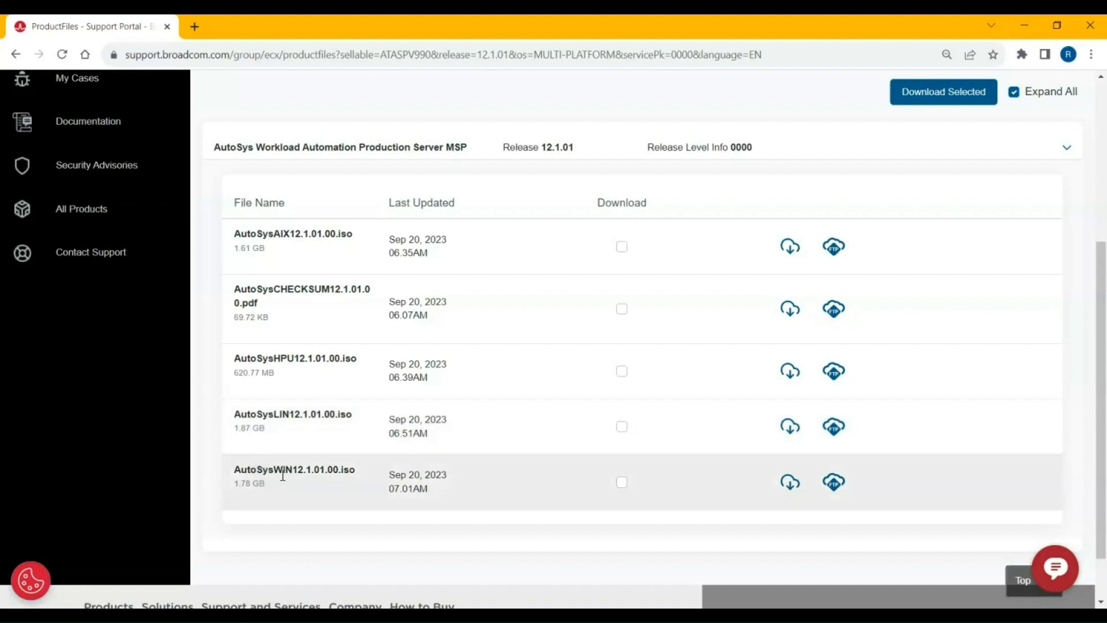
pyautogui.moveTo(315, 492)
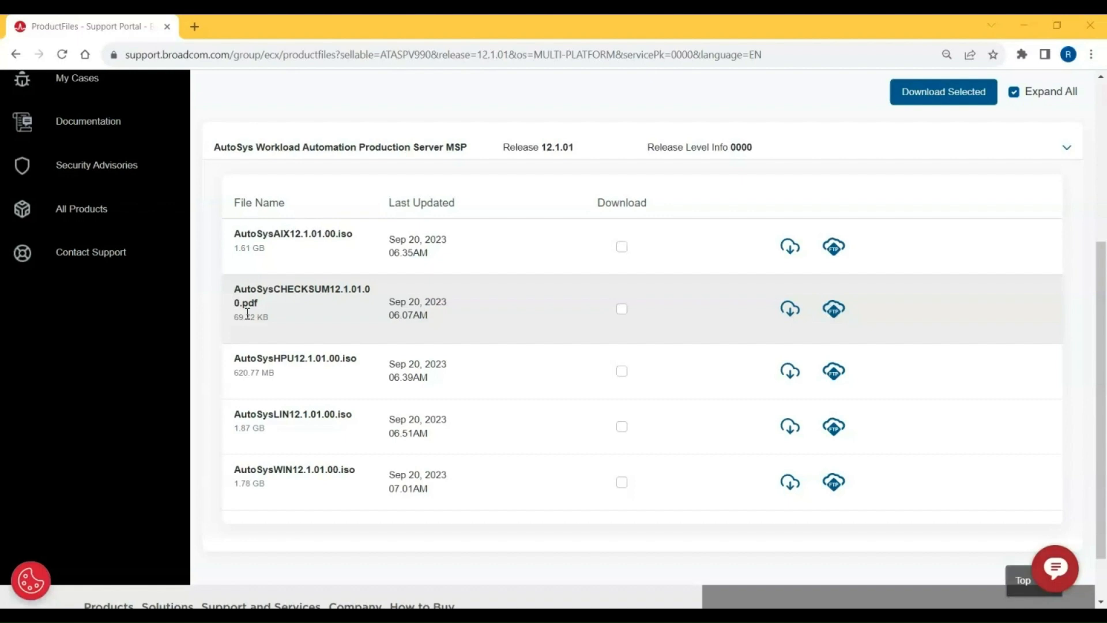
pyautogui.moveTo(748, 242)
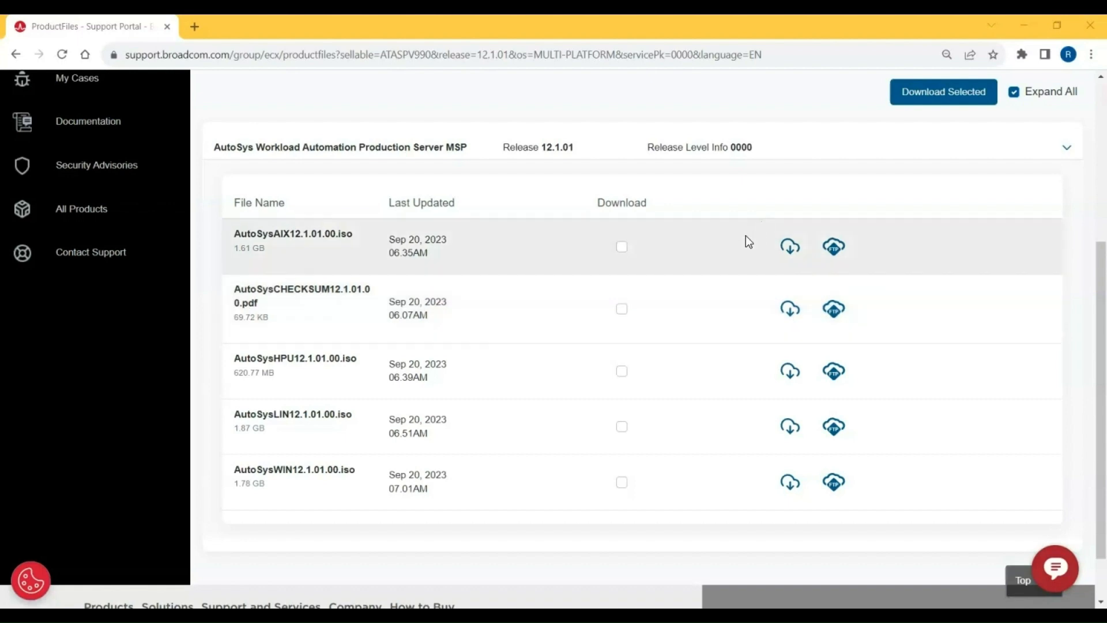
pyautogui.moveTo(790, 247)
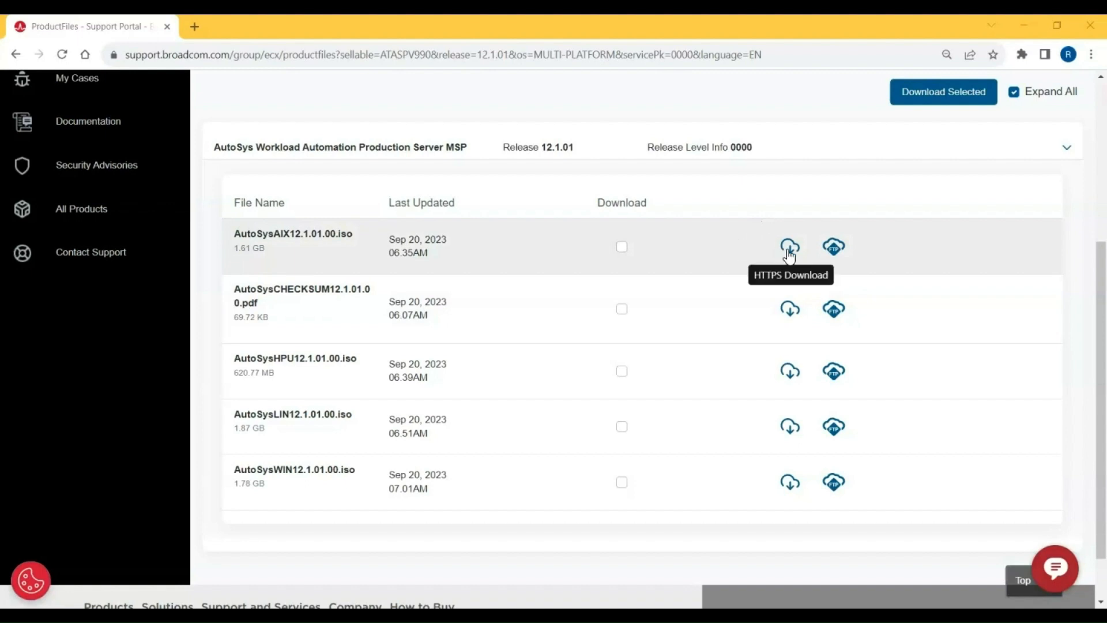
pyautogui.moveTo(793, 215)
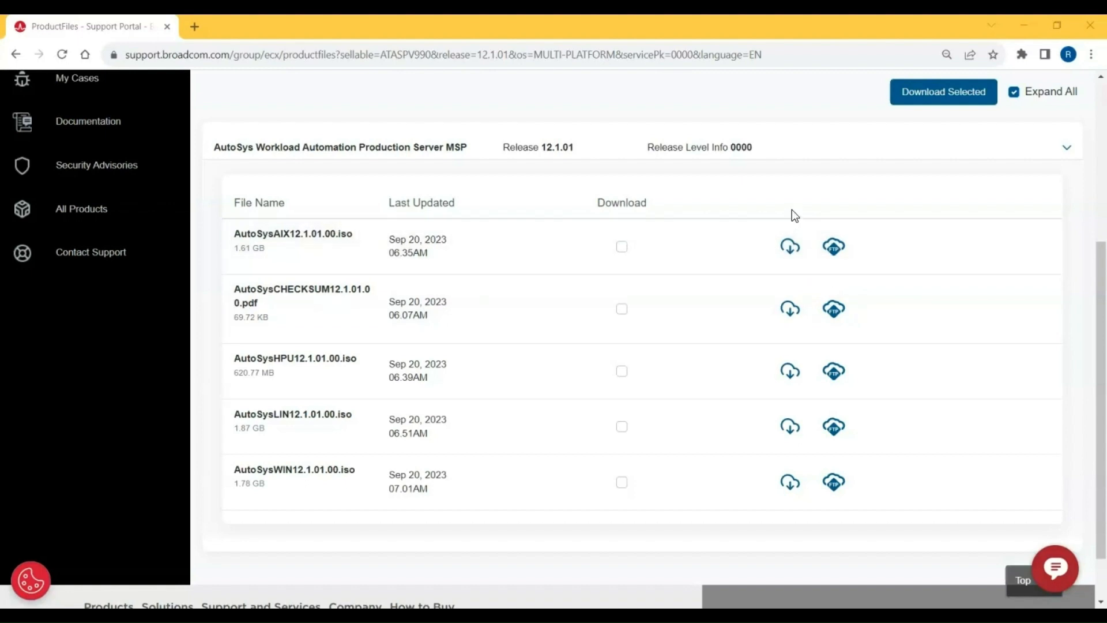
pyautogui.moveTo(833, 246)
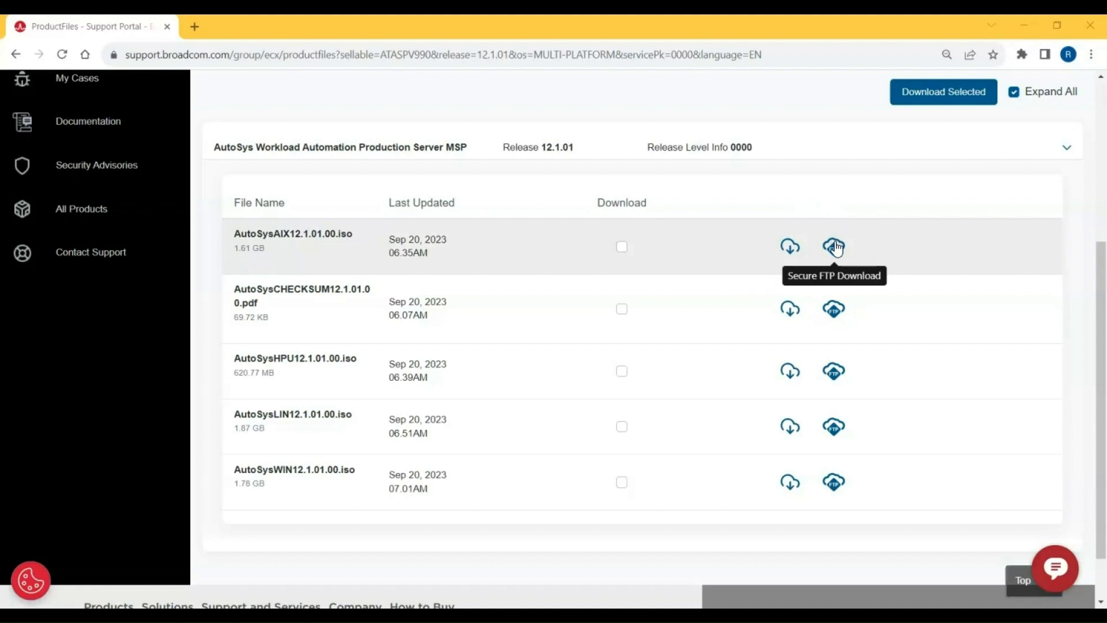
pyautogui.moveTo(627, 246)
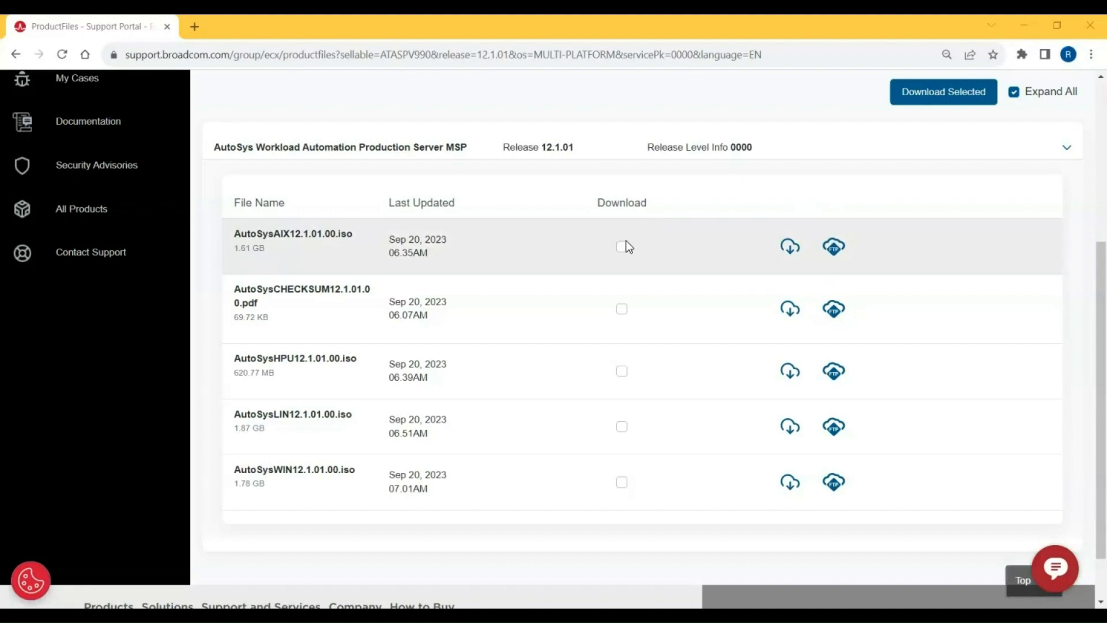
pyautogui.moveTo(629, 304)
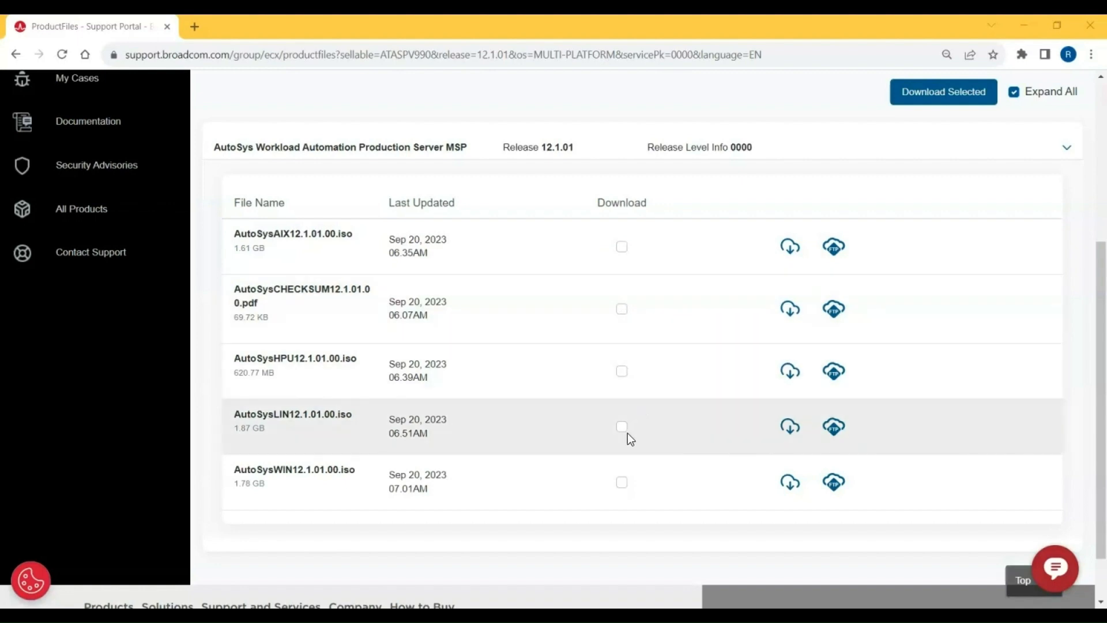
pyautogui.moveTo(650, 409)
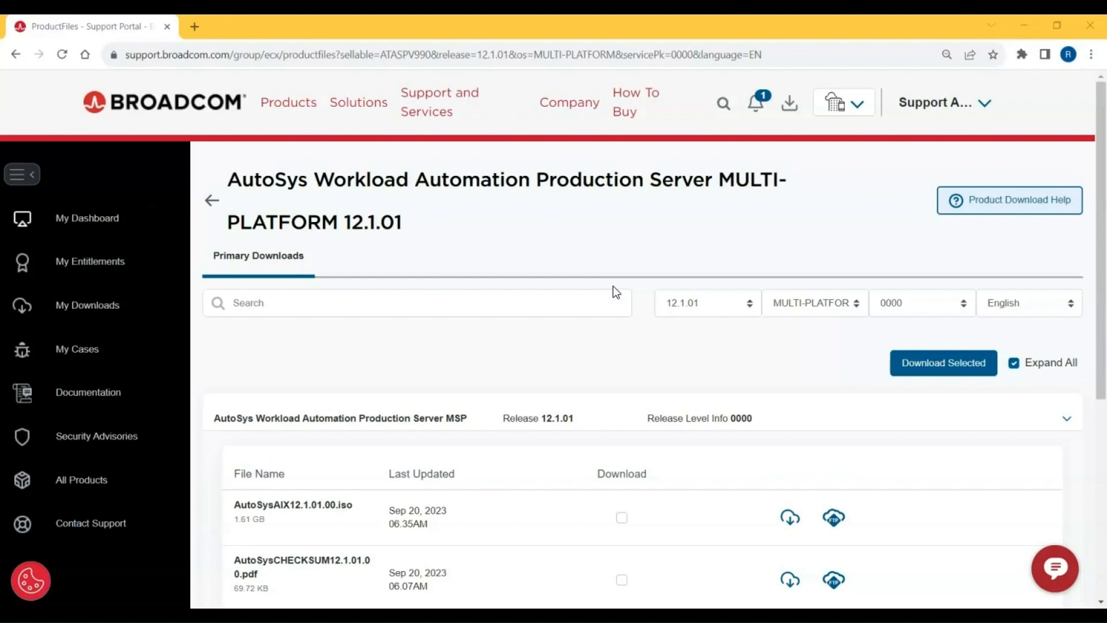
pyautogui.moveTo(613, 286)
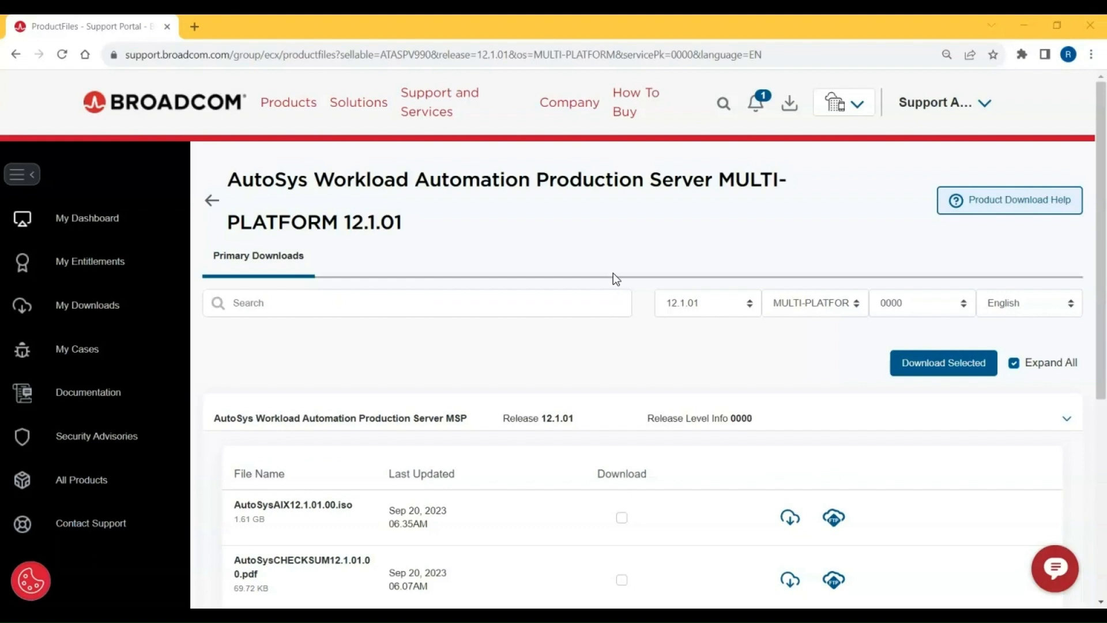
# - Download AutoSysCHECKSUM12.1.01.00.pdf and start the AutoSysAIX12.1.01.00.iso HTTP download
pyautogui.scroll(-3)
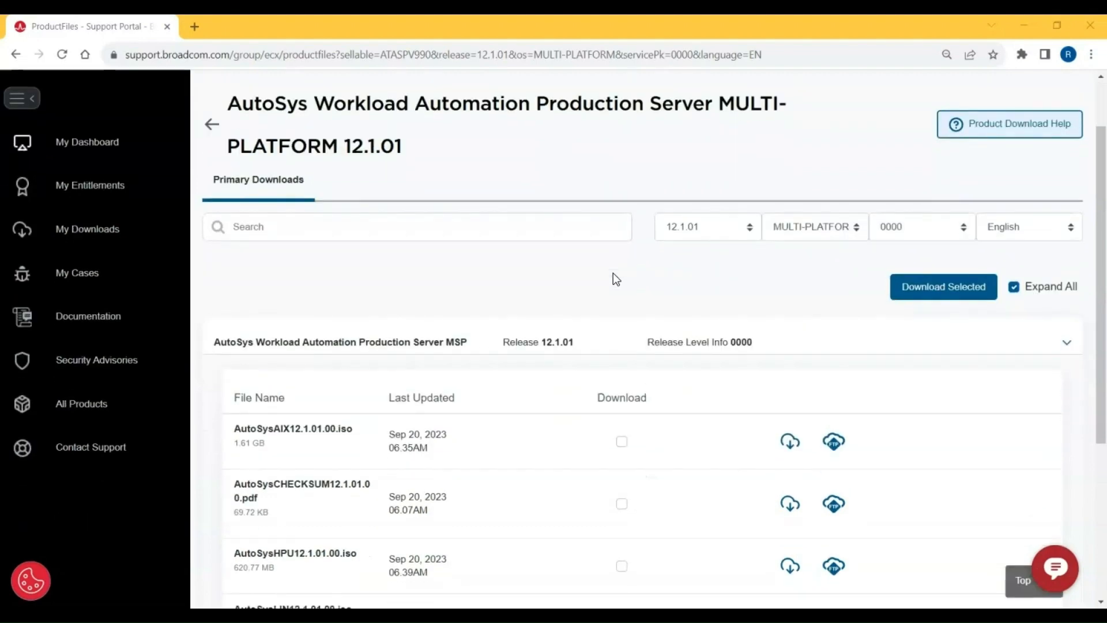
pyautogui.scroll(-3)
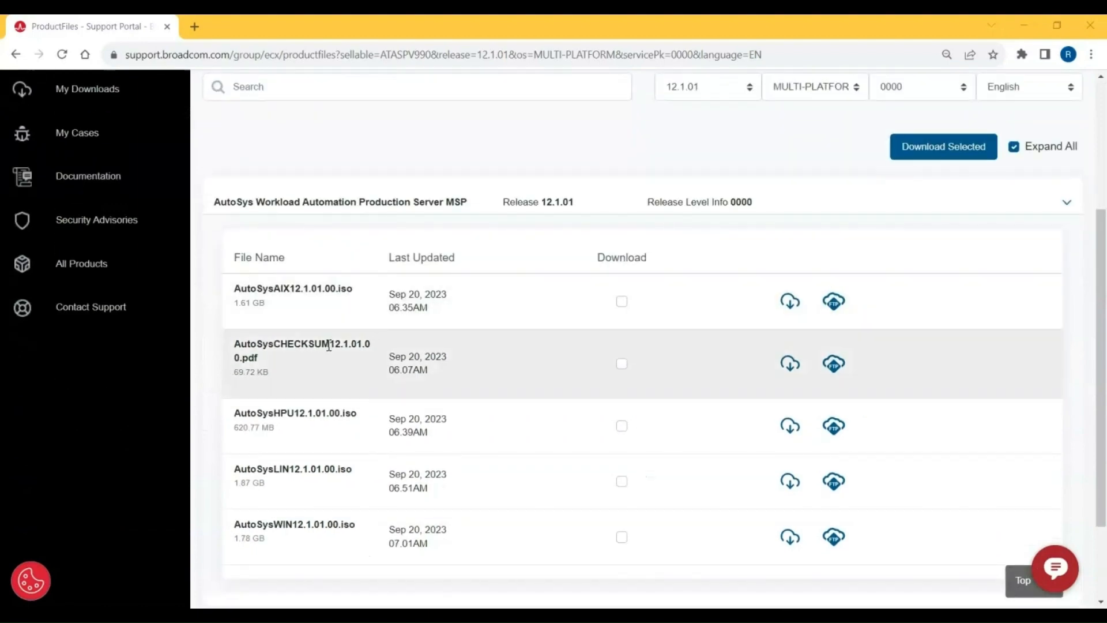
pyautogui.moveTo(514, 362)
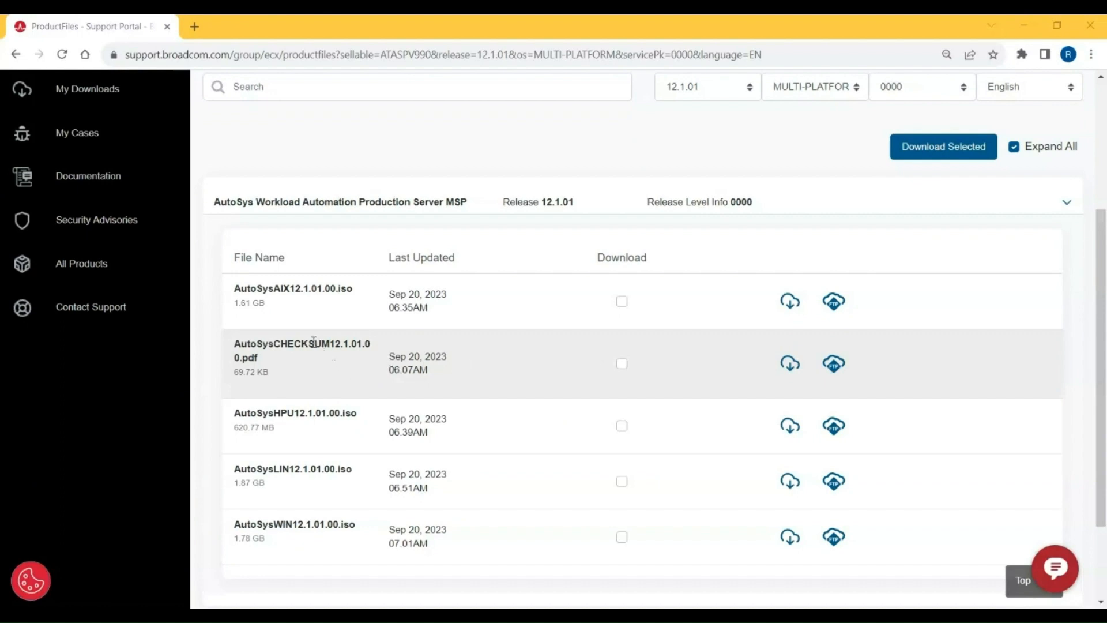
pyautogui.moveTo(734, 396)
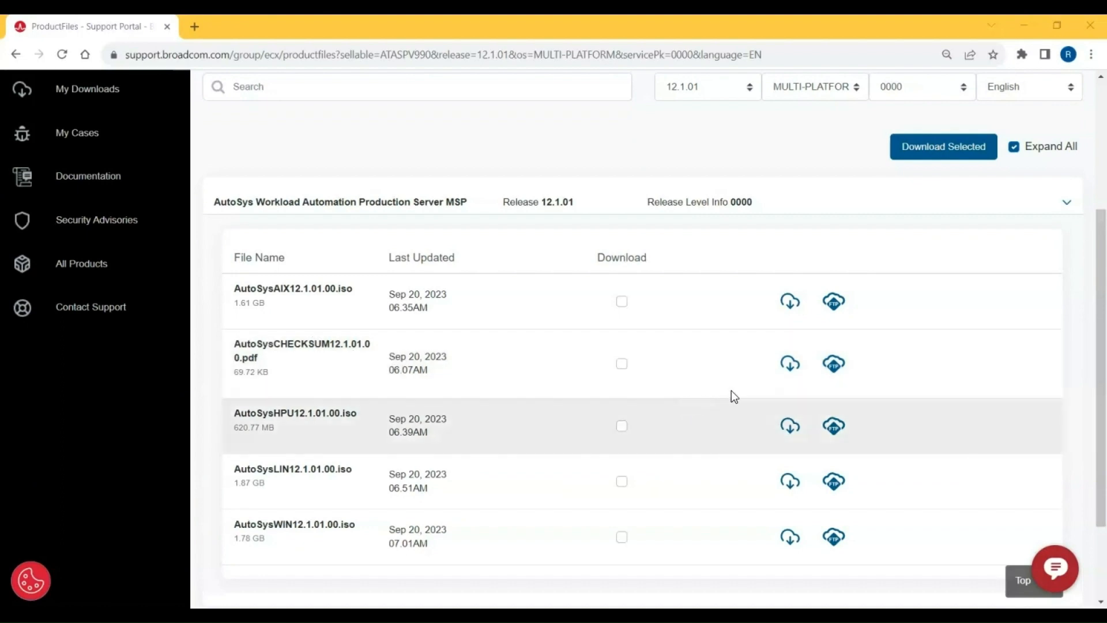
pyautogui.click(789, 363)
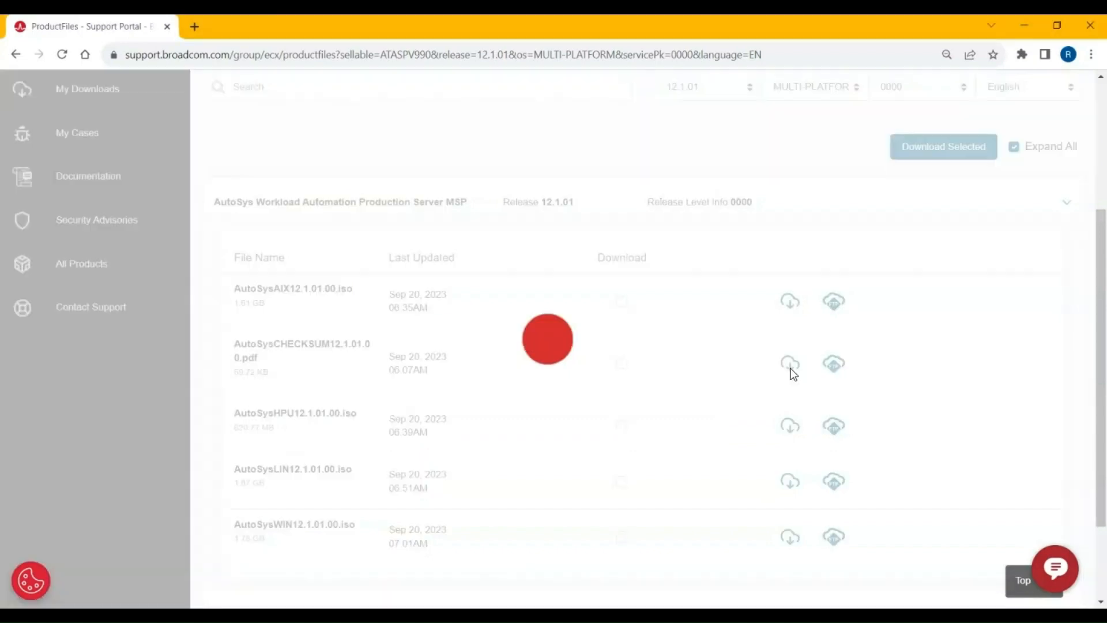
pyautogui.click(789, 364)
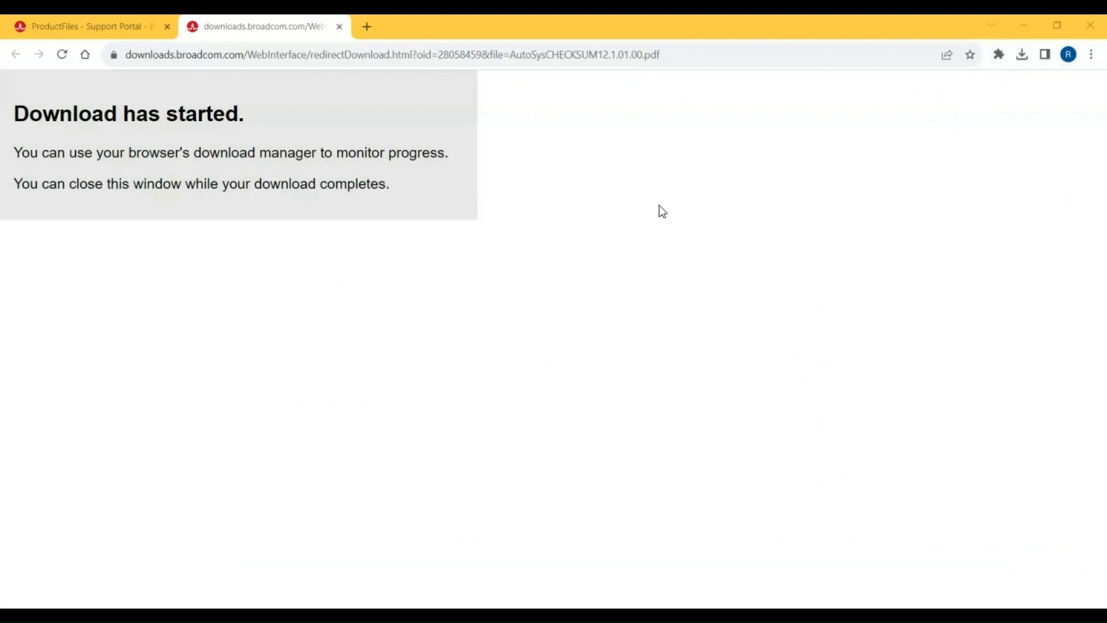
pyautogui.moveTo(1022, 55)
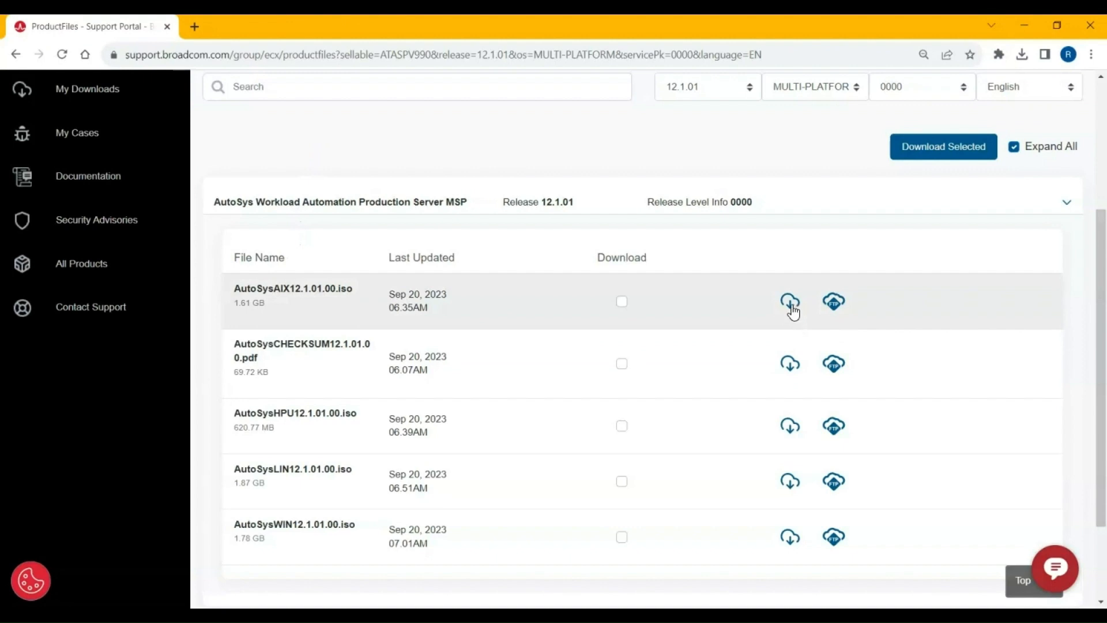
pyautogui.click(789, 301)
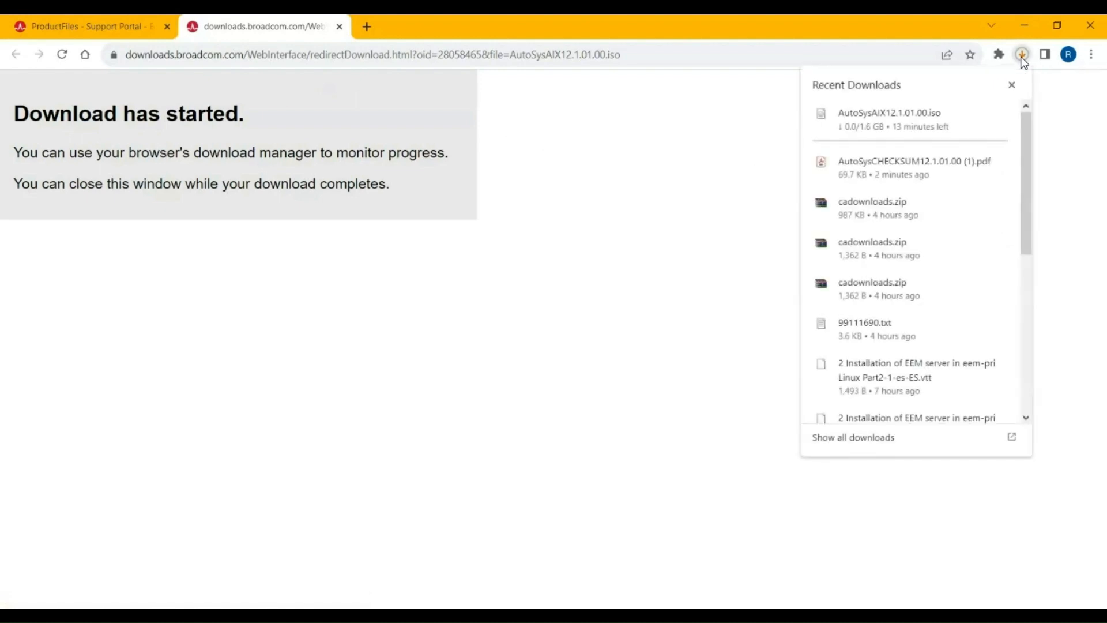
pyautogui.click(85, 26)
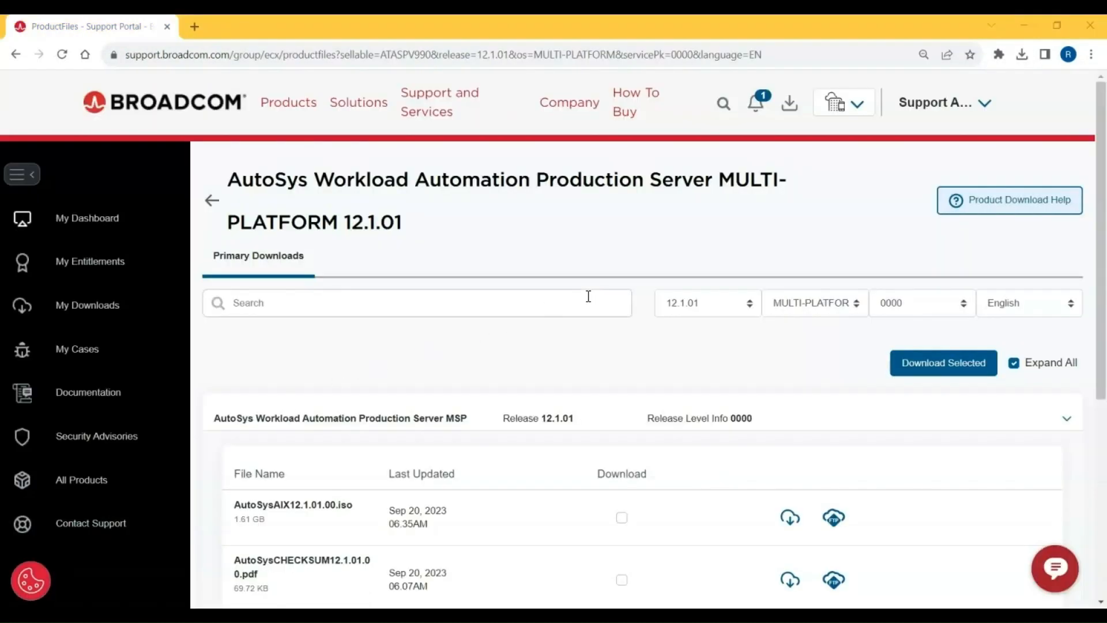
# - Show the Secure FTP Download details for the AutoSysLIN12.1.01.00.iso row
pyautogui.scroll(-3)
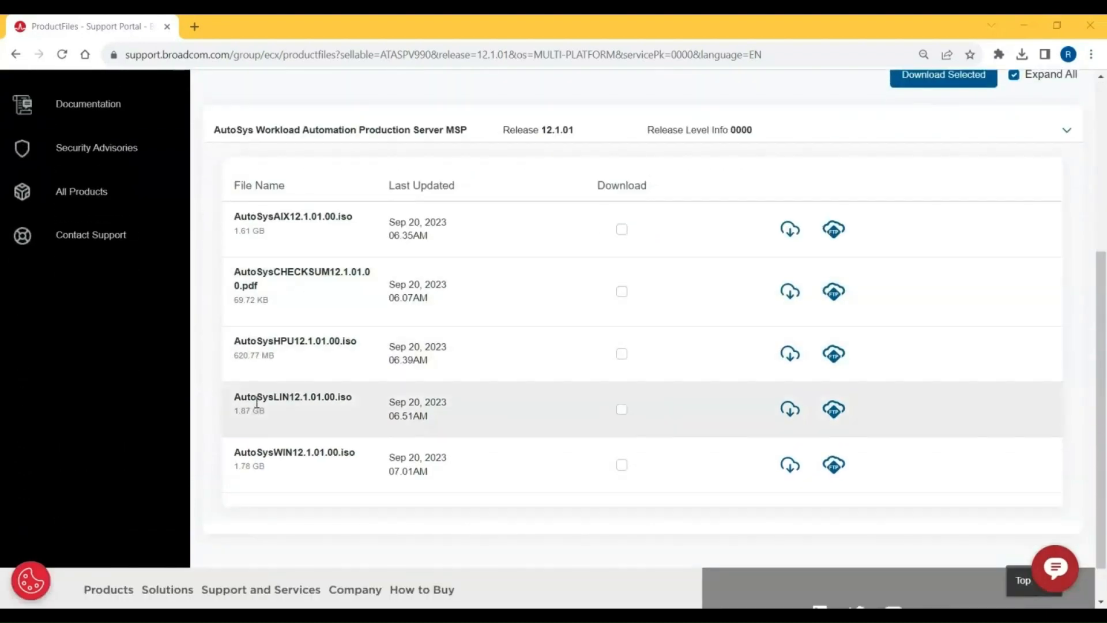
pyautogui.moveTo(585, 384)
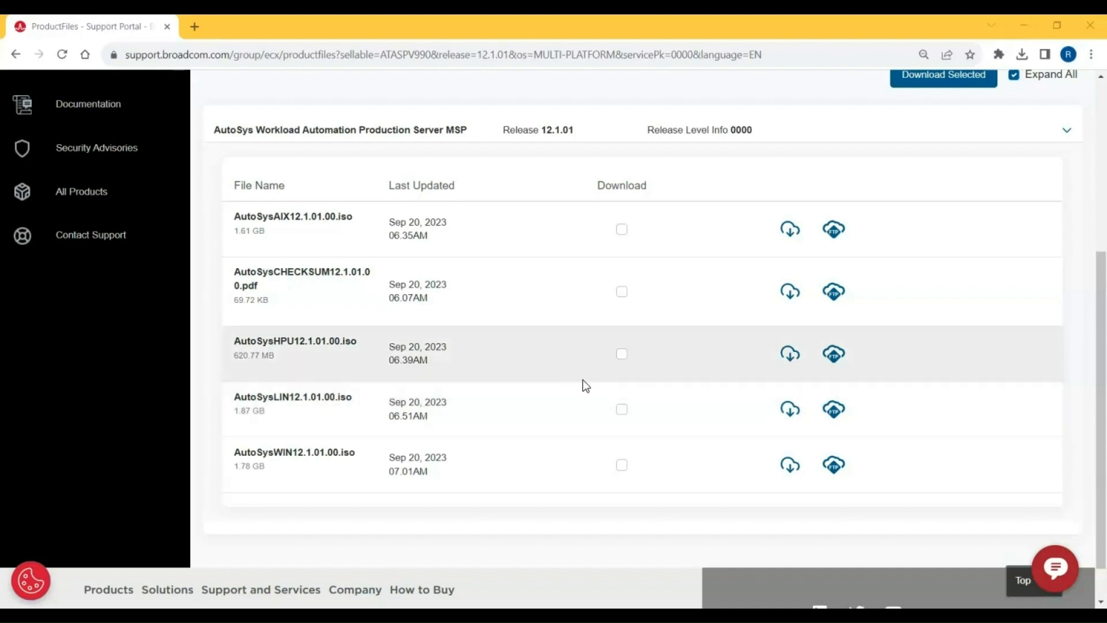
pyautogui.moveTo(833, 409)
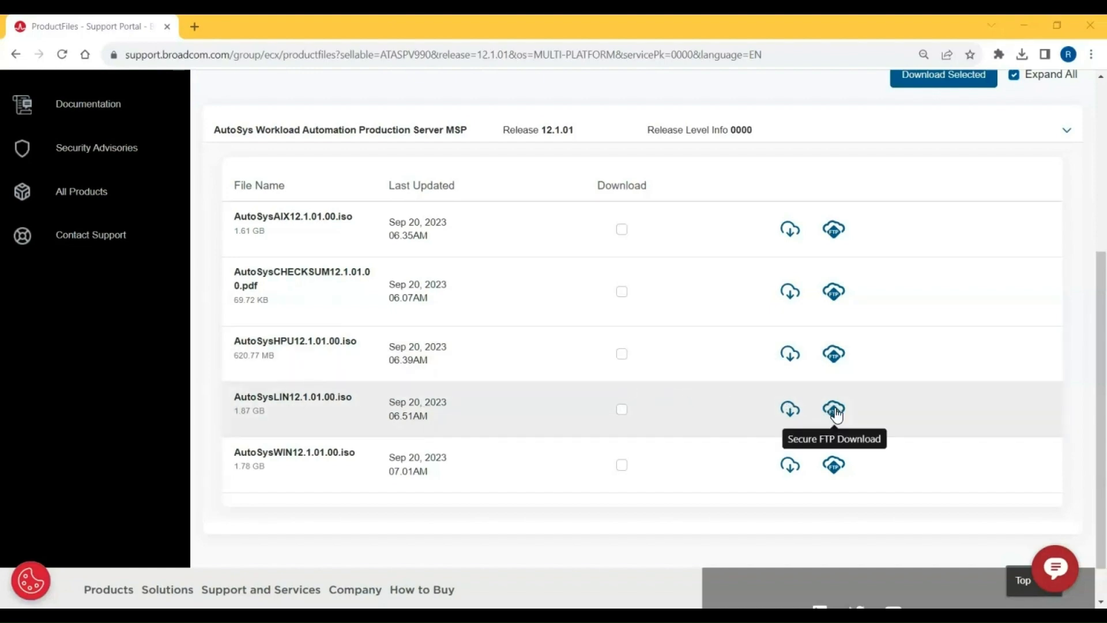
pyautogui.click(833, 409)
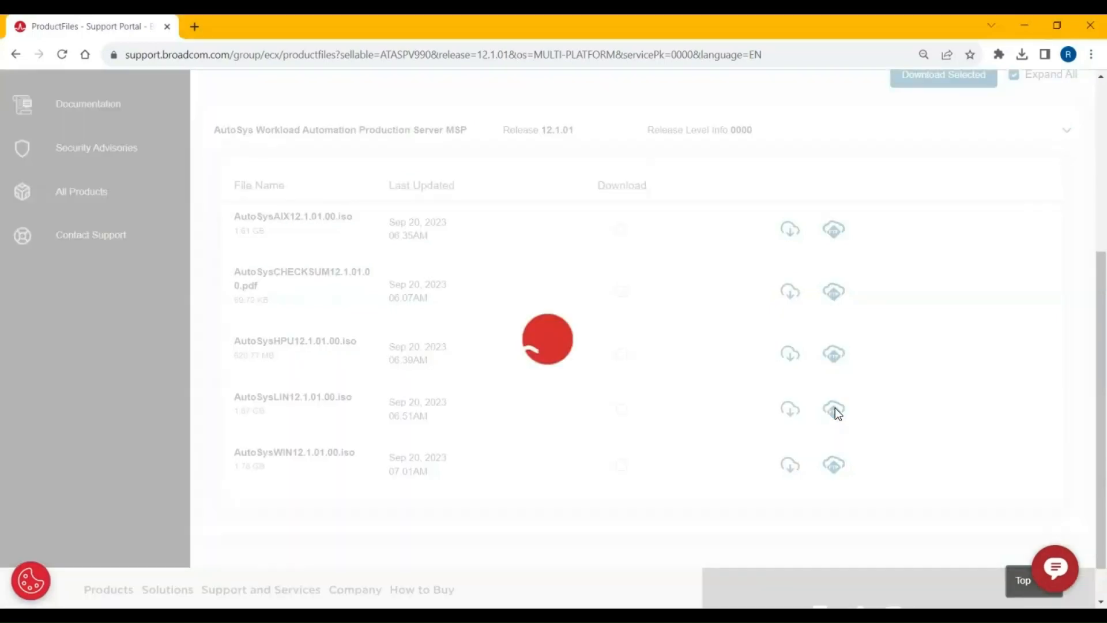
pyautogui.click(833, 410)
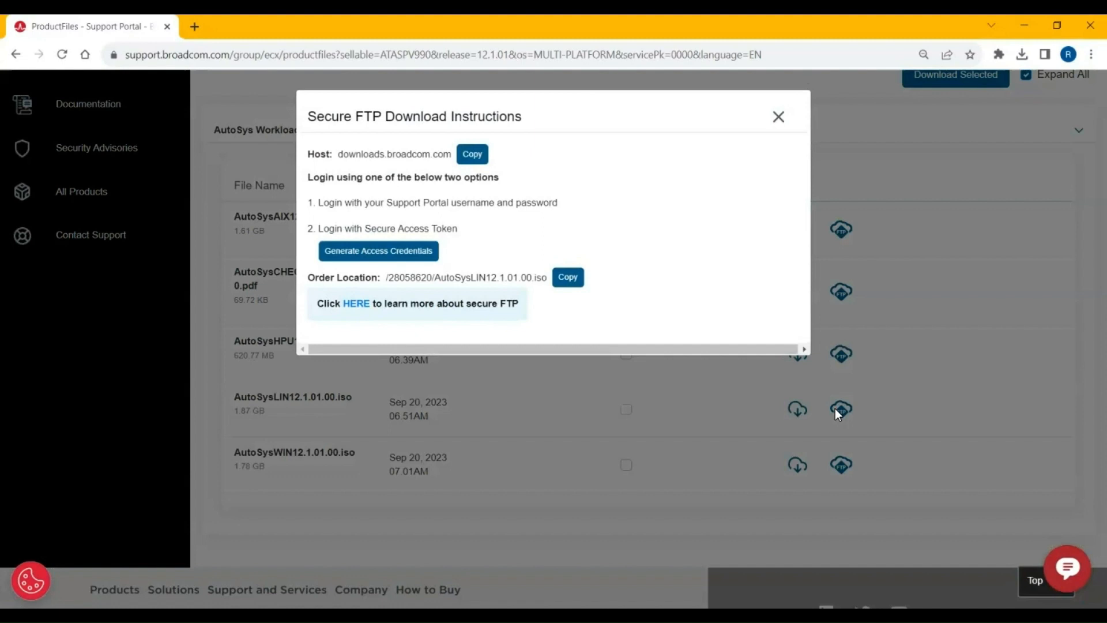
# - Connect by FTP to downloads.broadcom.com and get AutoSysLIN12.1.01.00.iso from its order location
pyautogui.click(471, 154)
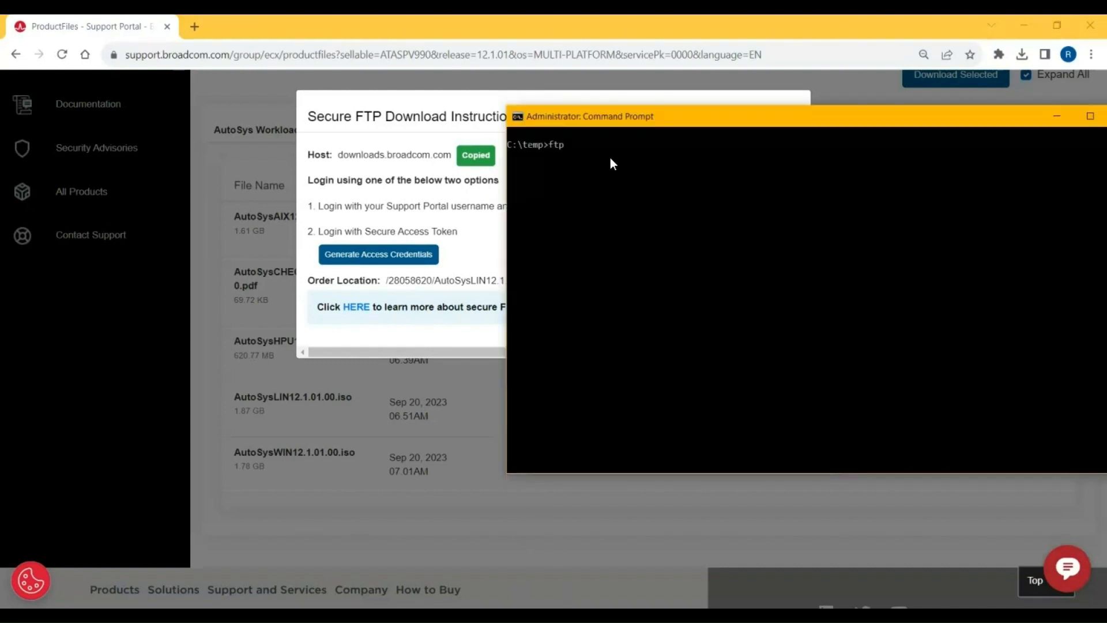
pyautogui.write('downloads.broadcom.com')
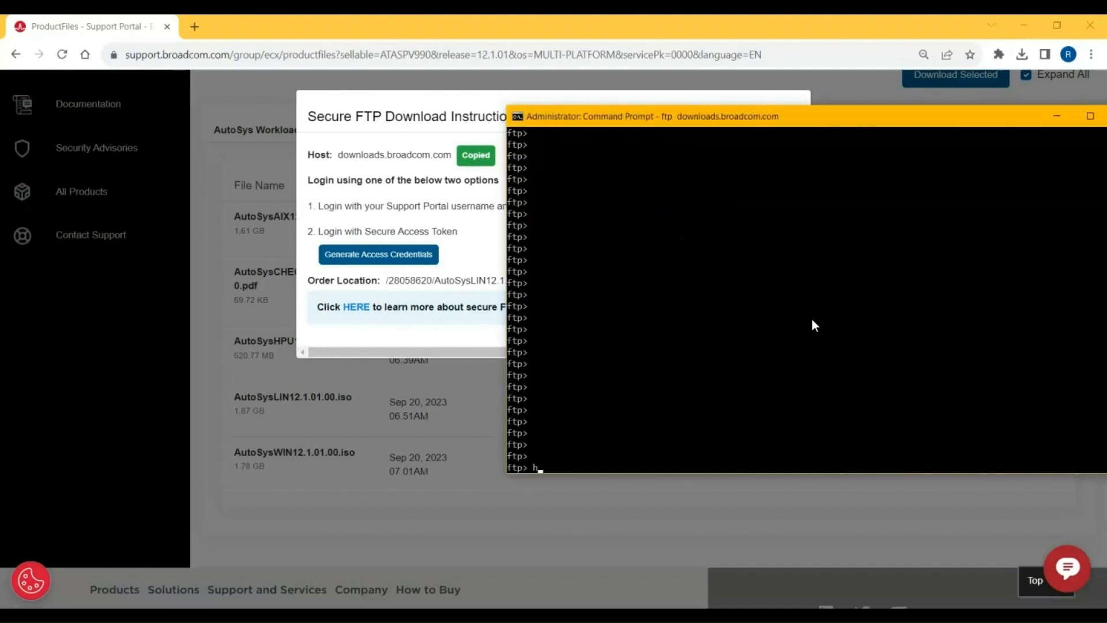
pyautogui.write('ash')
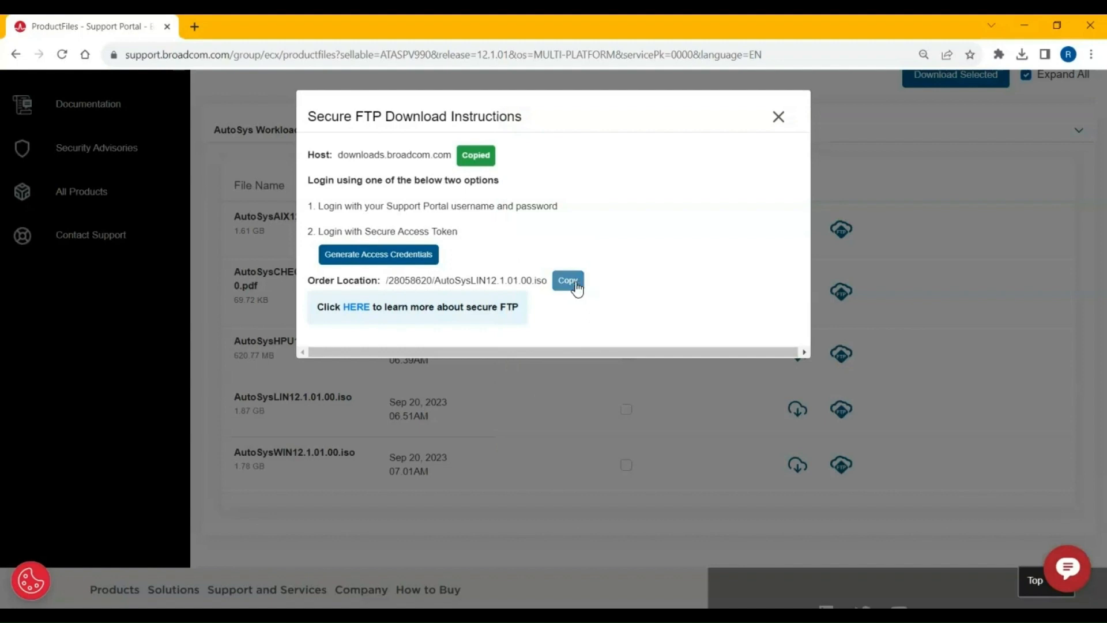
pyautogui.click(567, 280)
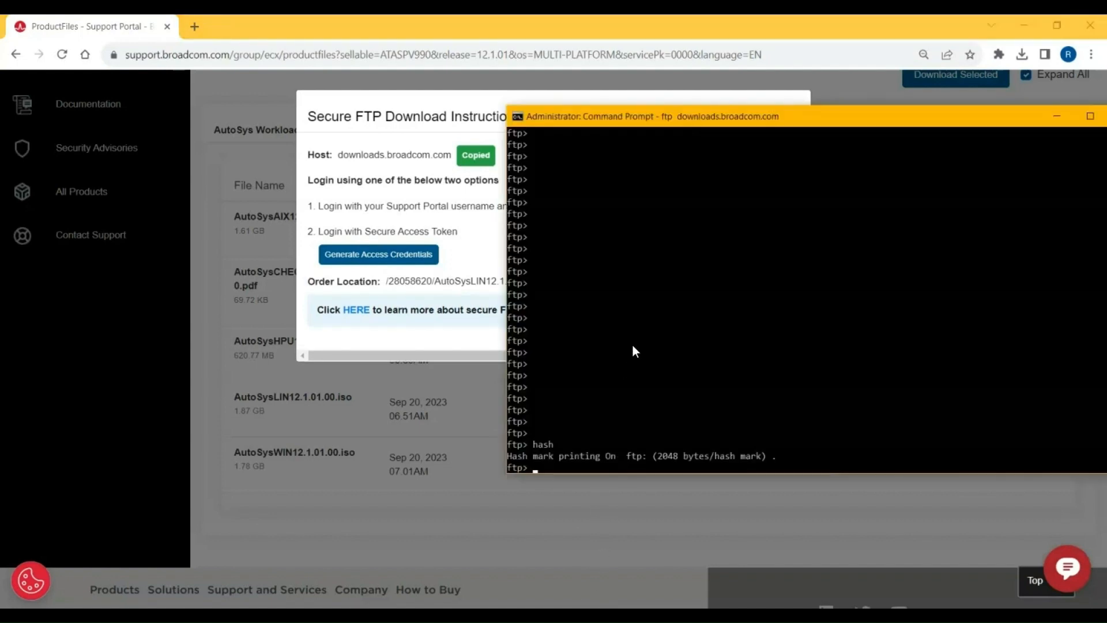
pyautogui.moveTo(782, 245)
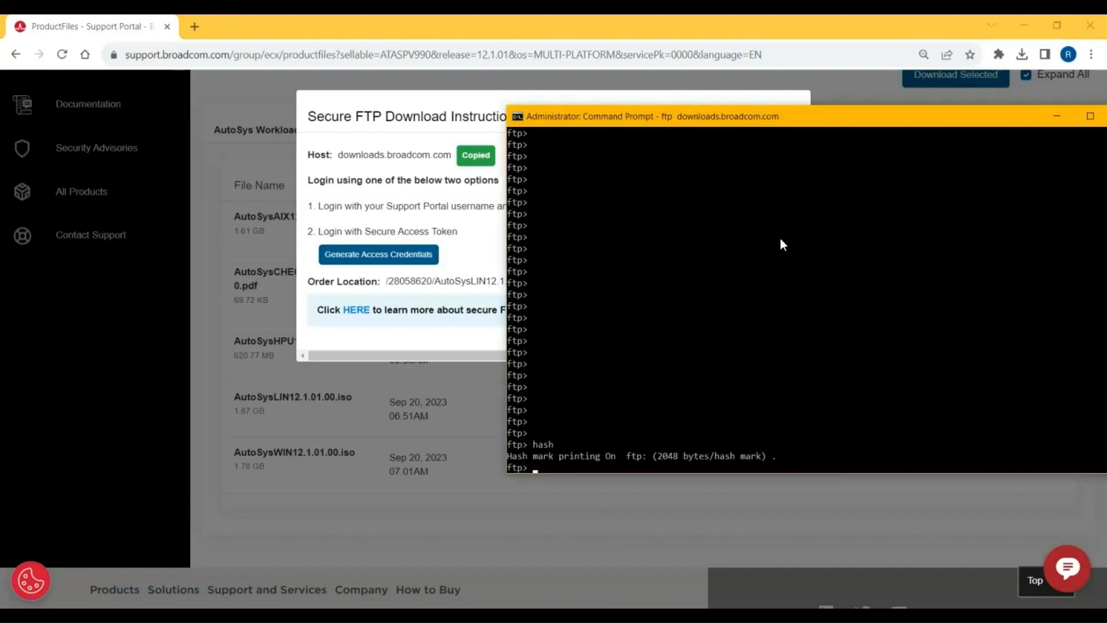
pyautogui.press('enter')
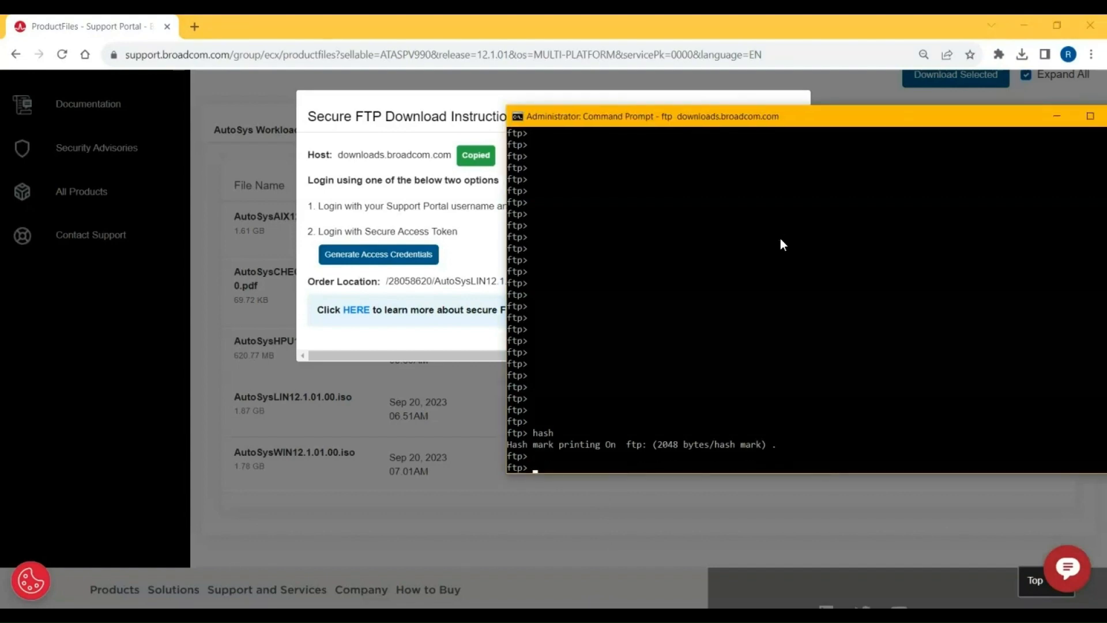
pyautogui.write('g')
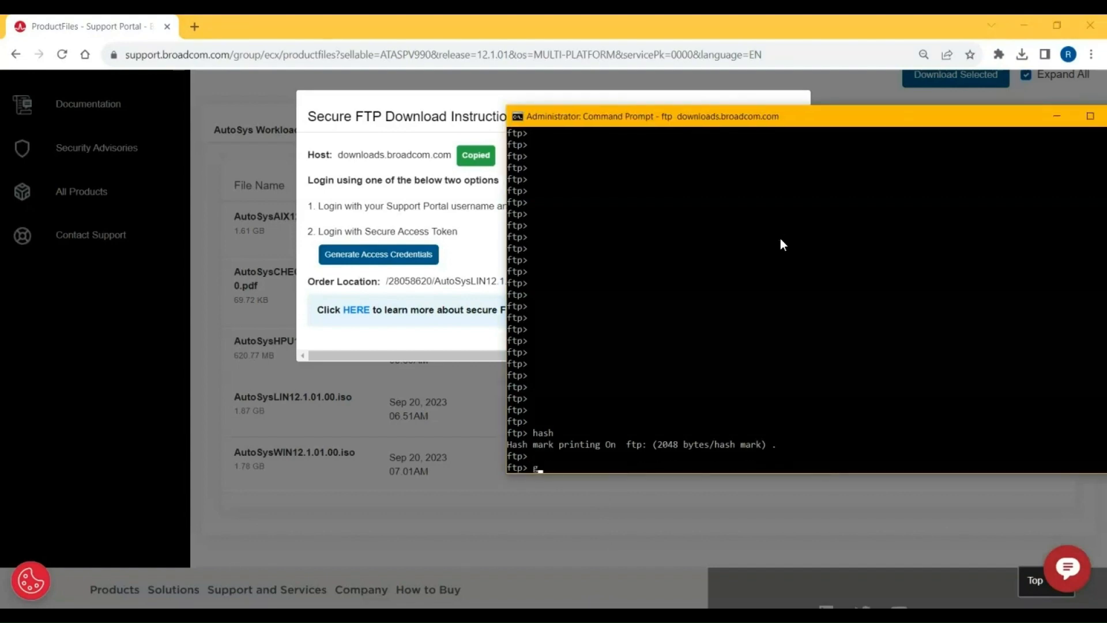
pyautogui.write('get')
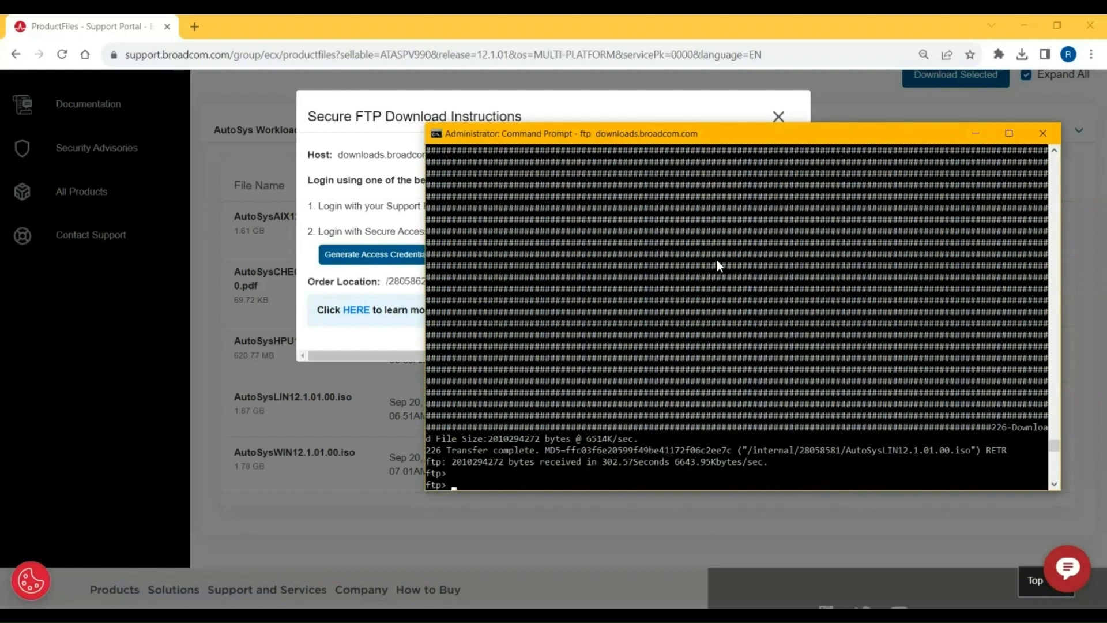
# - Quit the FTP session and begin listing Au* files in C:\temp
pyautogui.write('q')
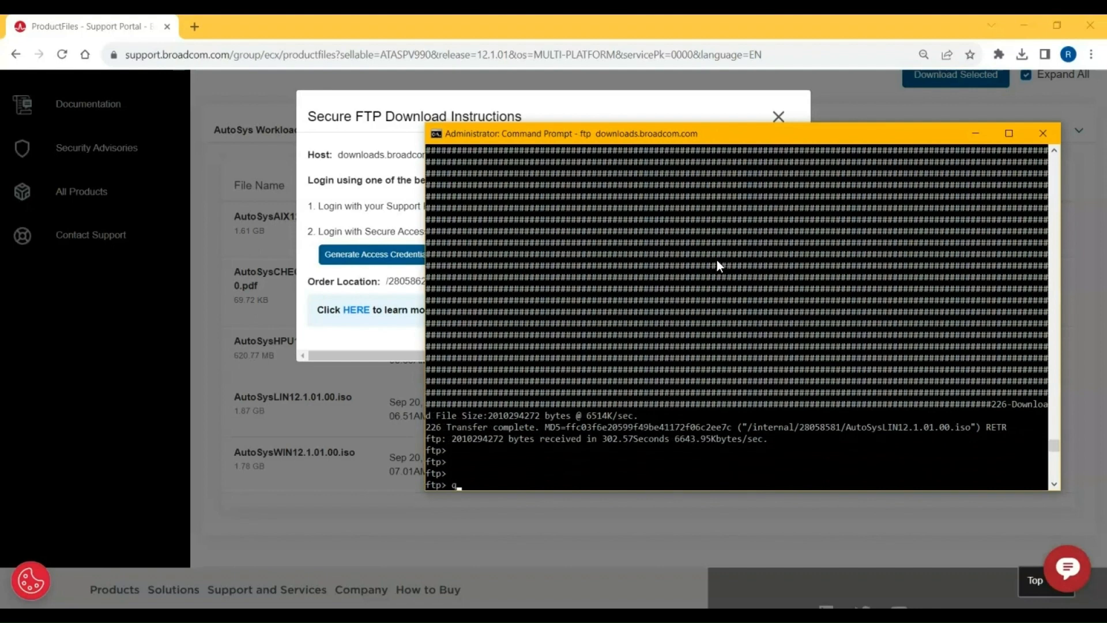
pyautogui.write('uit')
pyautogui.write('dir A')
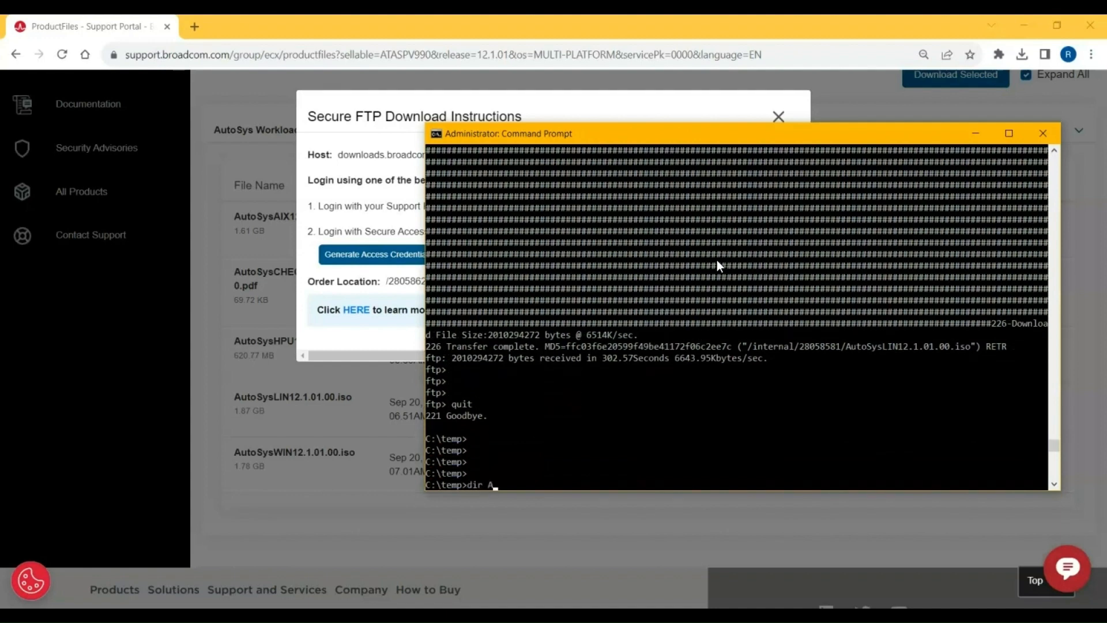
pyautogui.write('u')
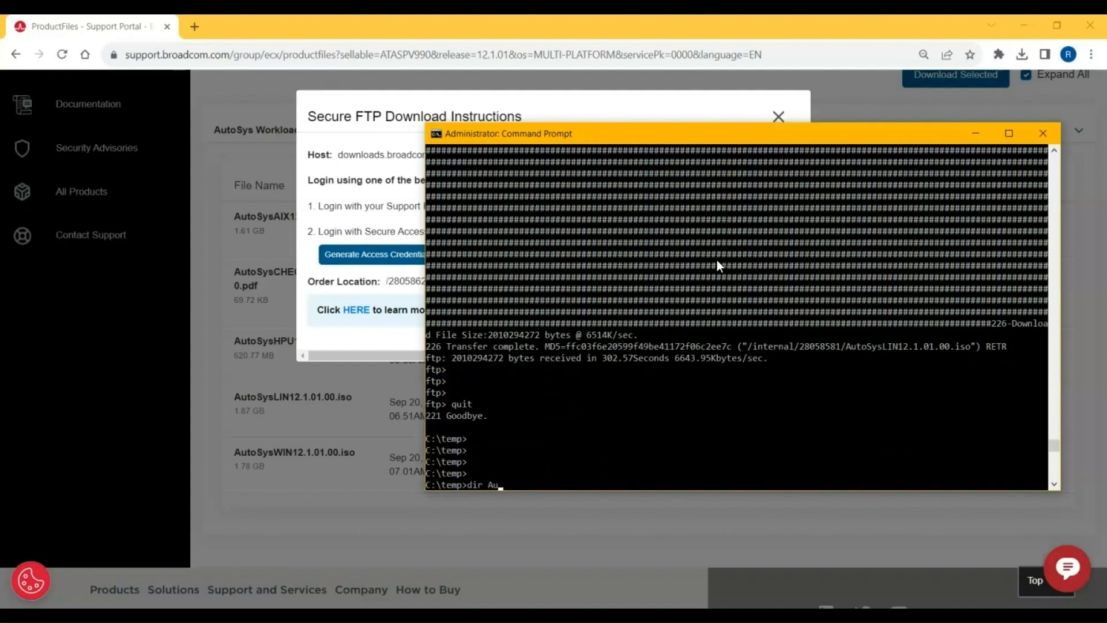
pyautogui.write('*')
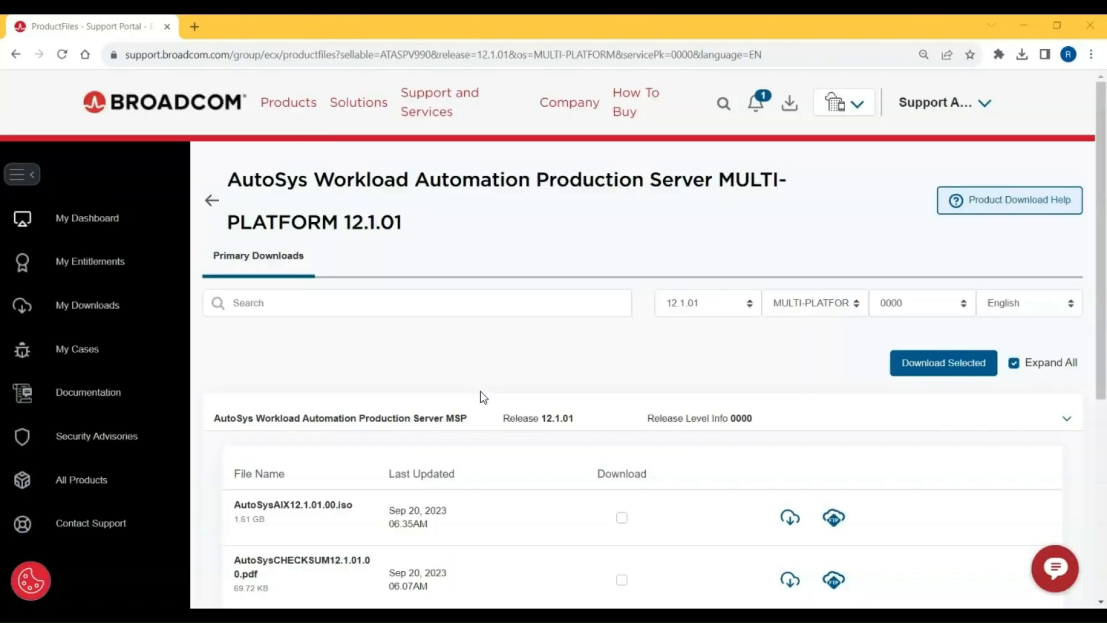
# - Tick AutoSysAIX12.1.01.00.iso and AutoSysCHECKSUM12.1.01.00.pdf, then choose Download Selected
pyautogui.scroll(-3)
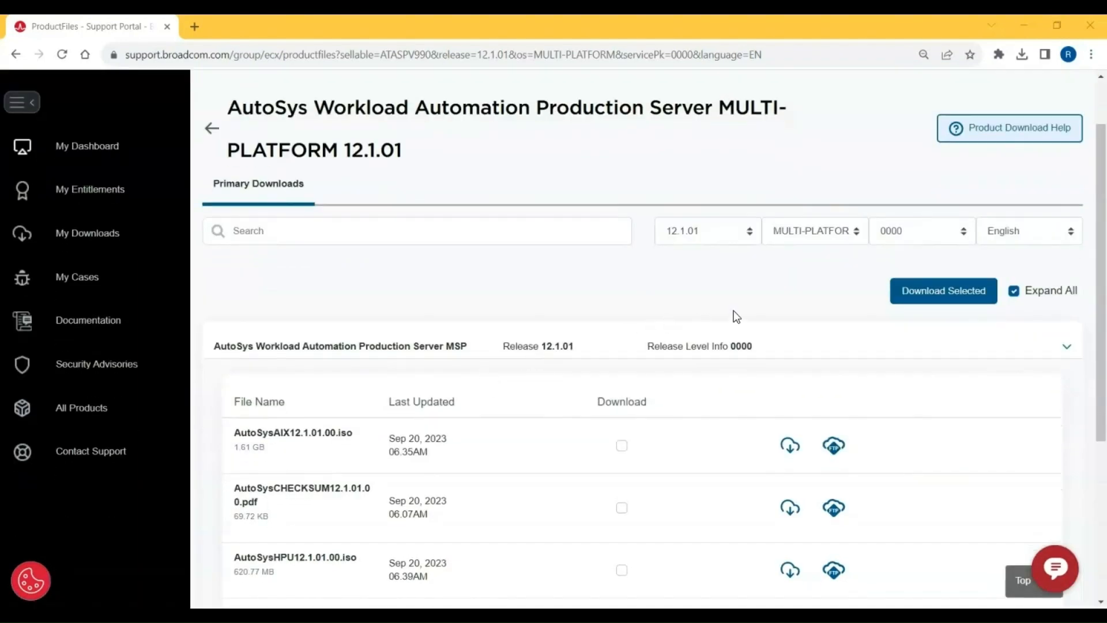
pyautogui.scroll(-3)
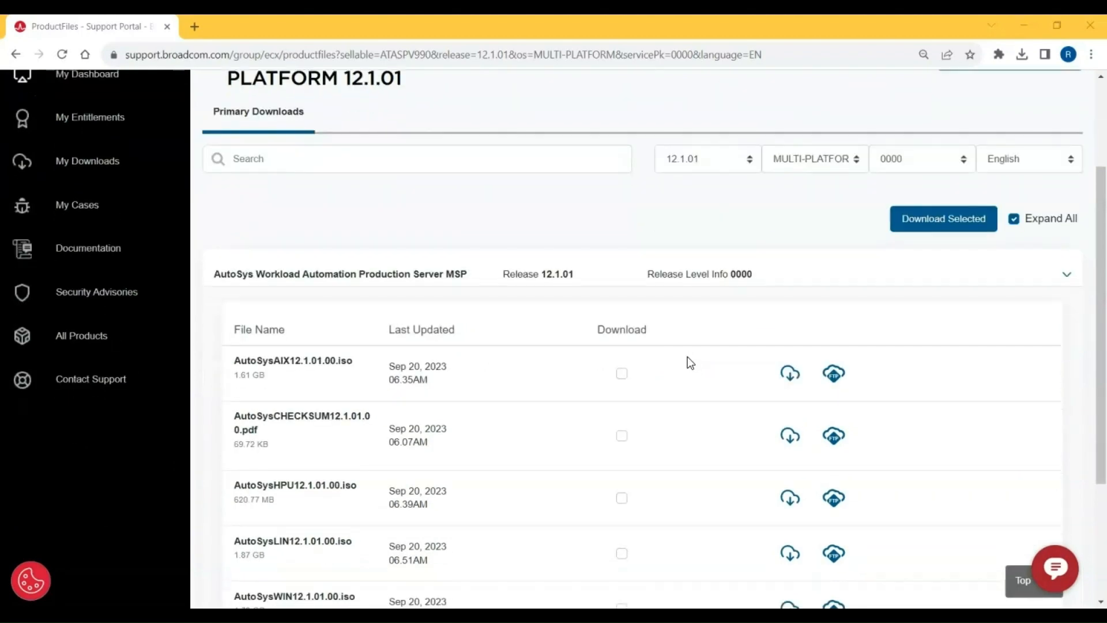
pyautogui.click(622, 373)
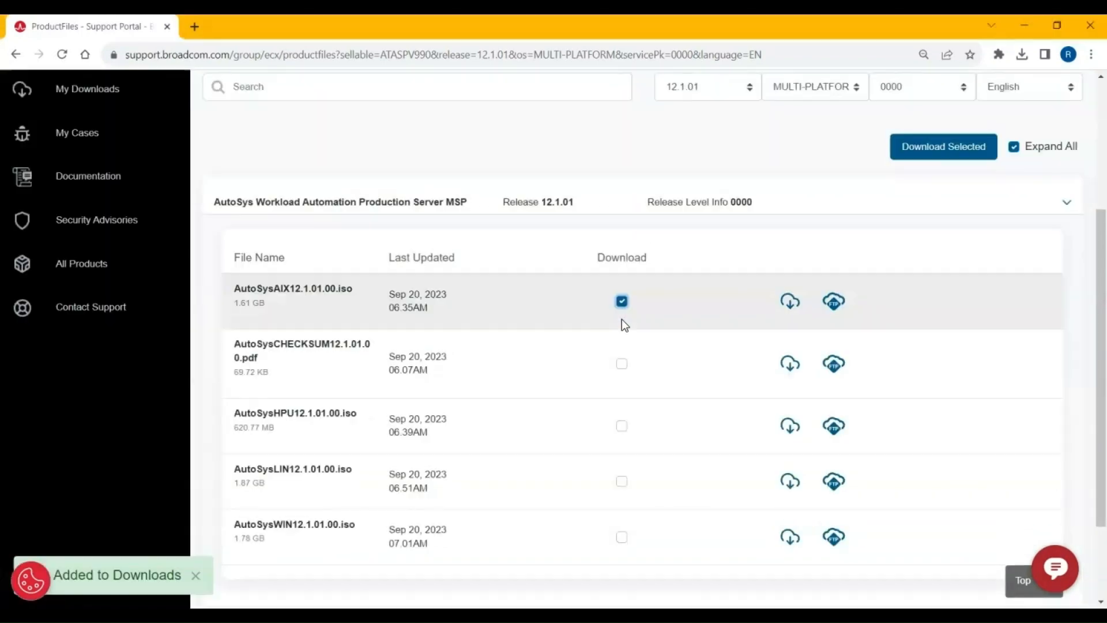
pyautogui.click(622, 363)
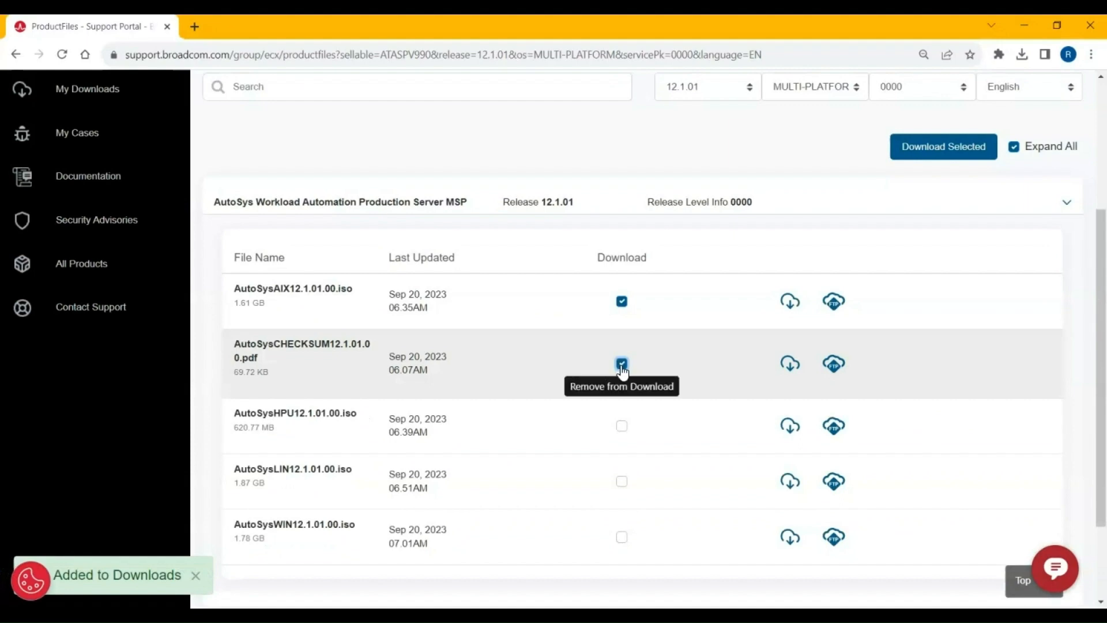
pyautogui.moveTo(654, 370)
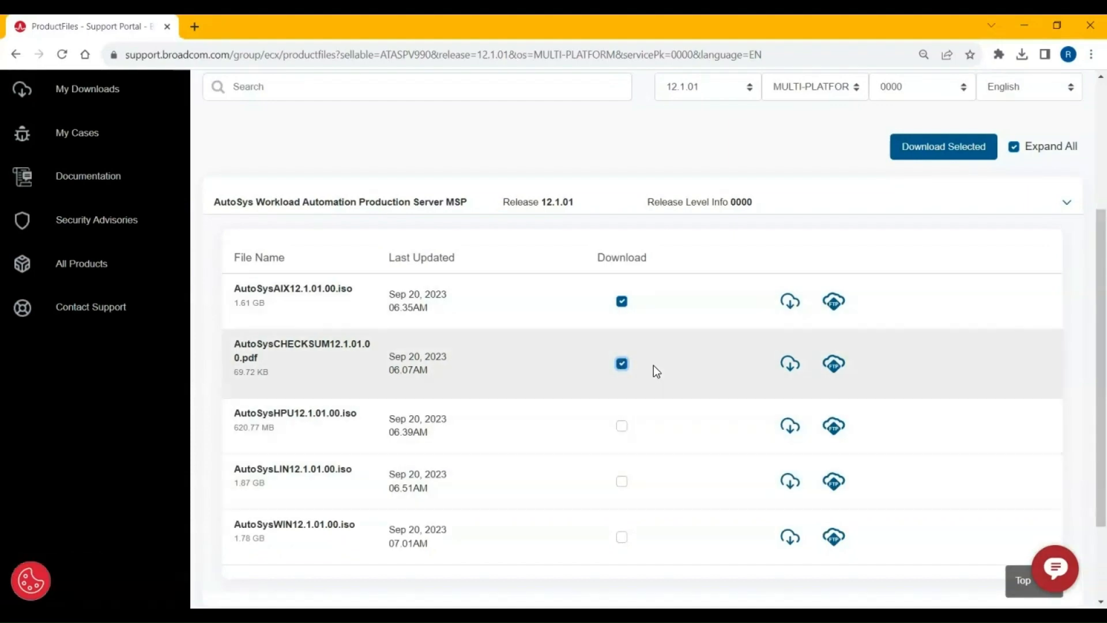
pyautogui.click(942, 146)
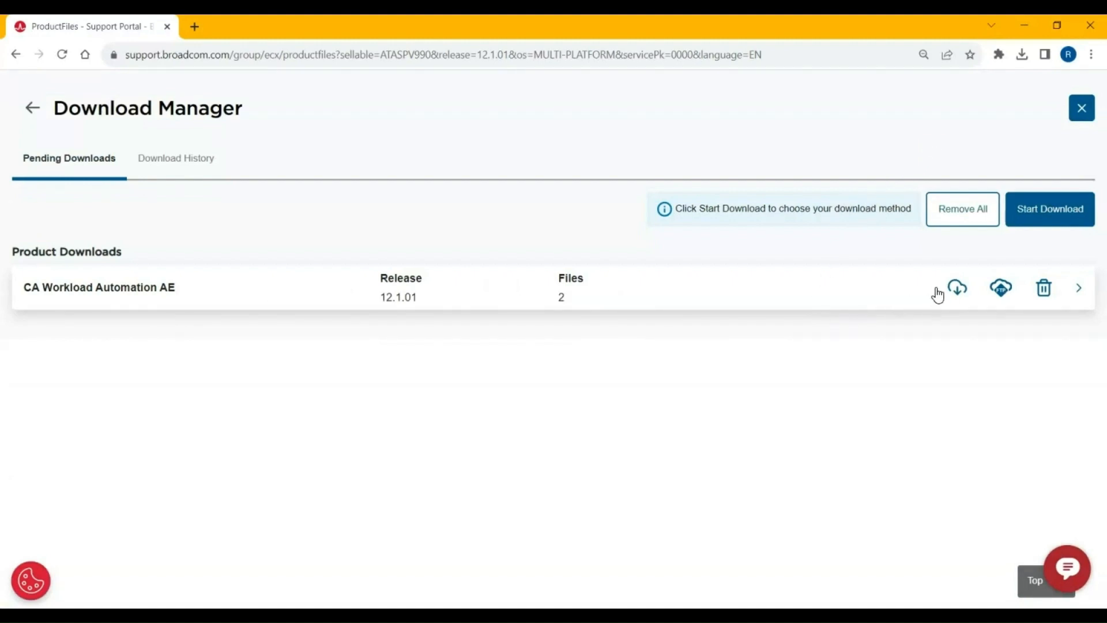
pyautogui.moveTo(956, 287)
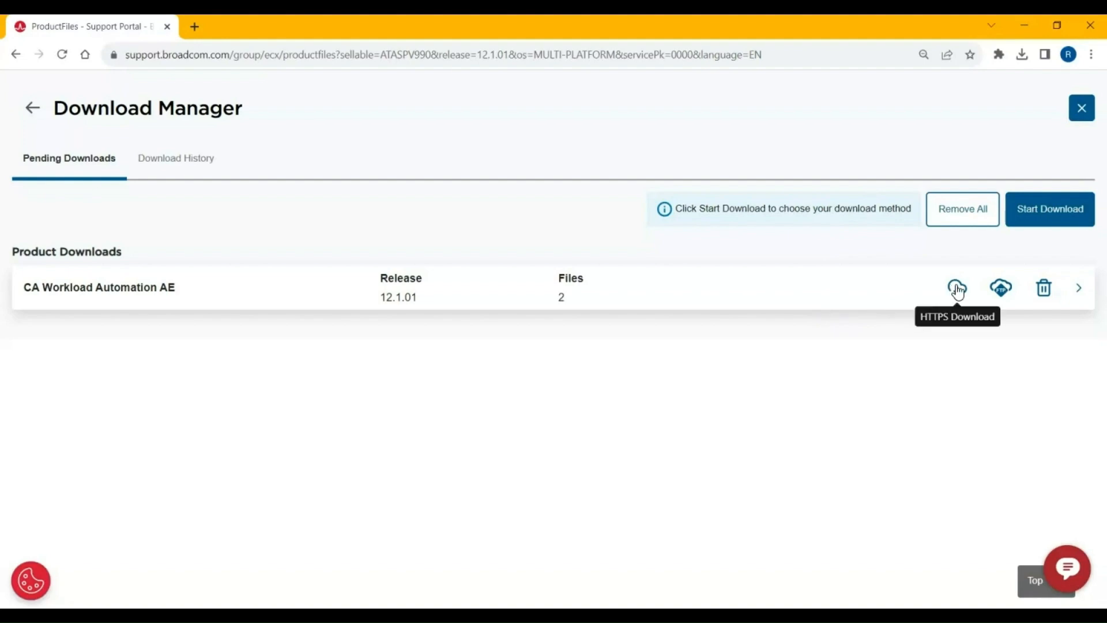
# - View and dismiss the Secure FTP instructions, then Remove All pending files, confirming Yes
pyautogui.click(1000, 287)
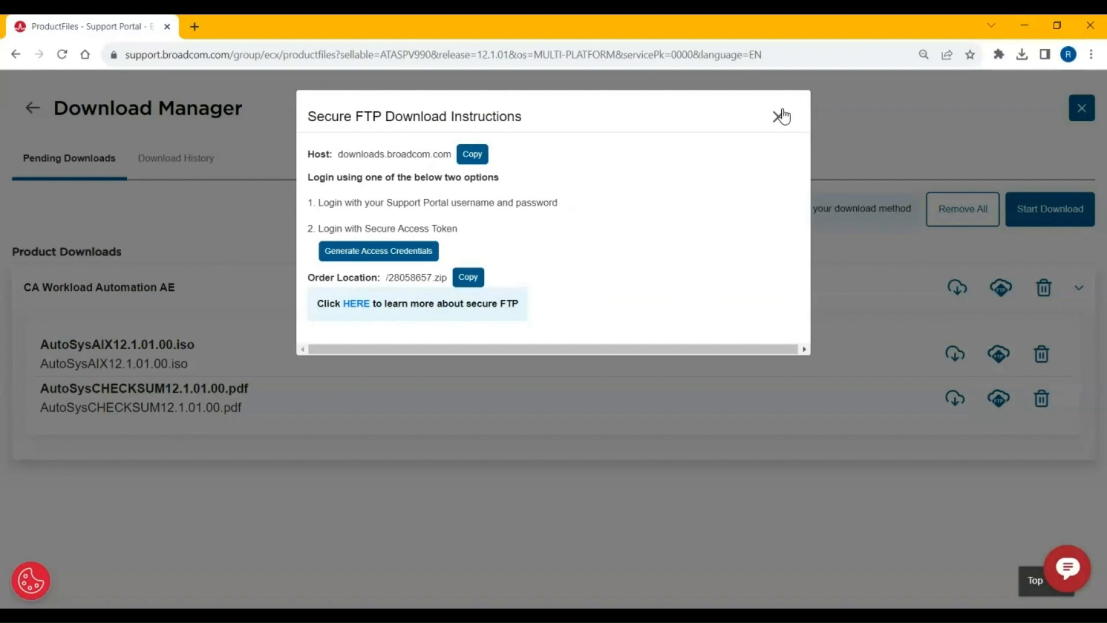
pyautogui.click(782, 114)
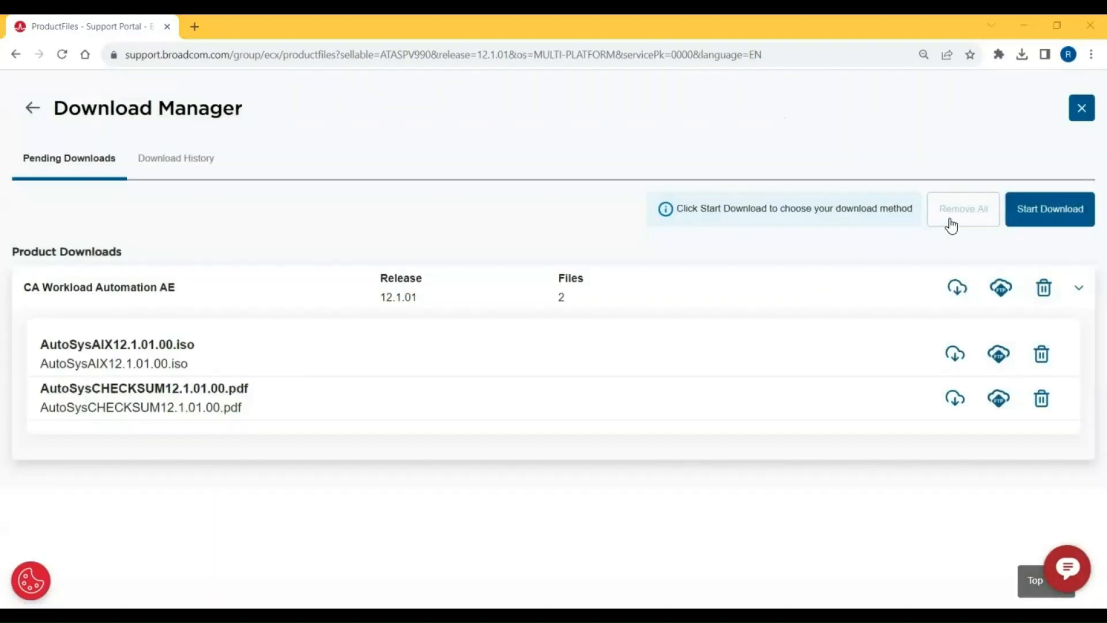
pyautogui.click(963, 208)
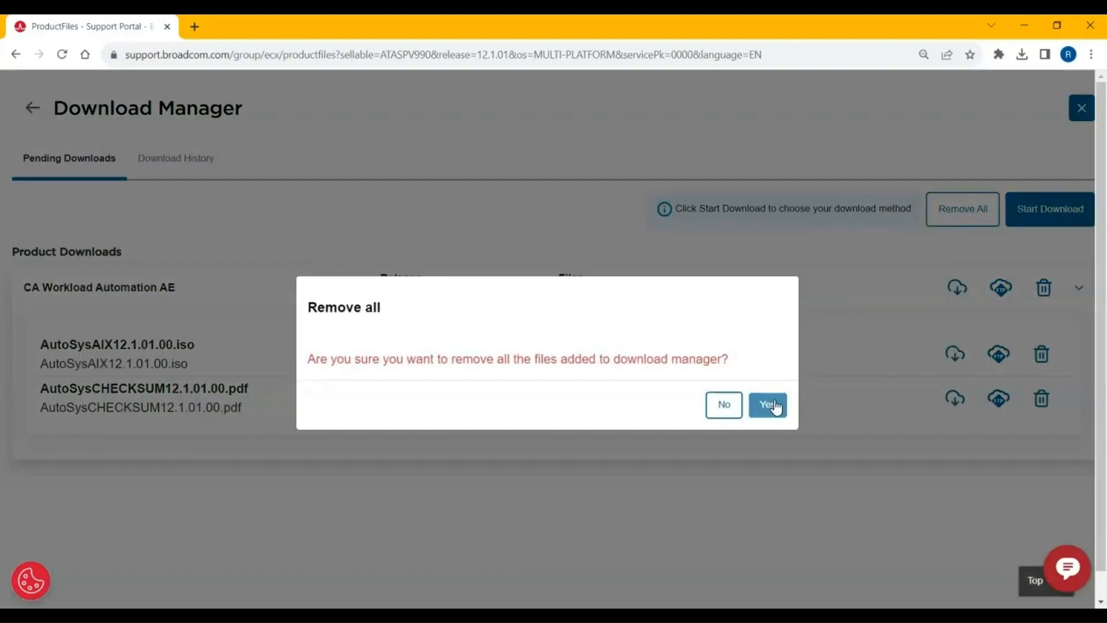
pyautogui.click(767, 405)
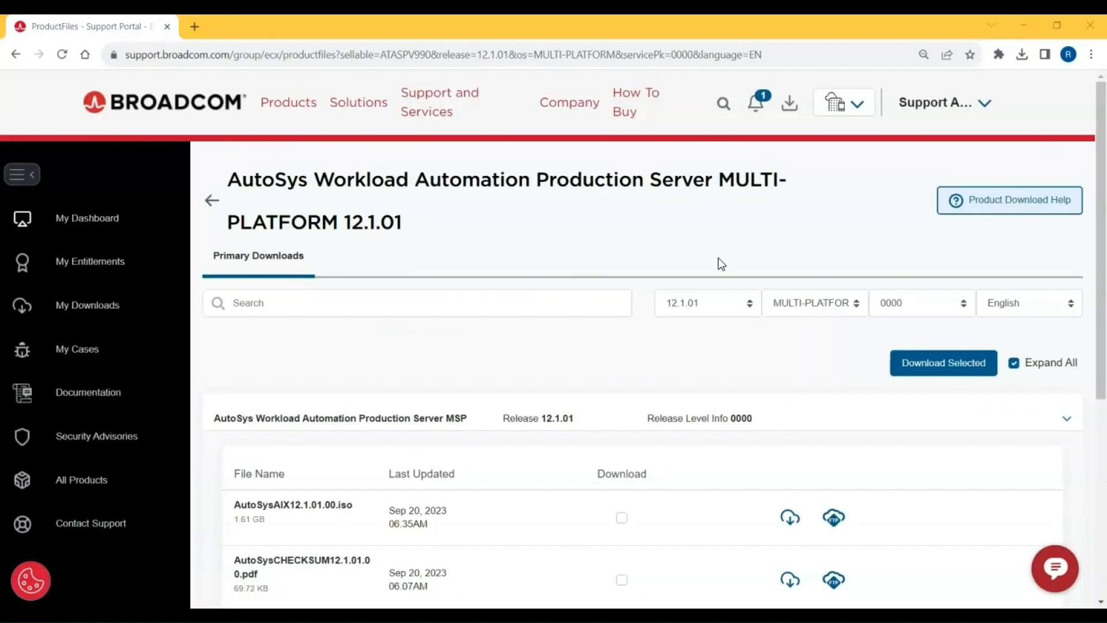
pyautogui.moveTo(718, 247)
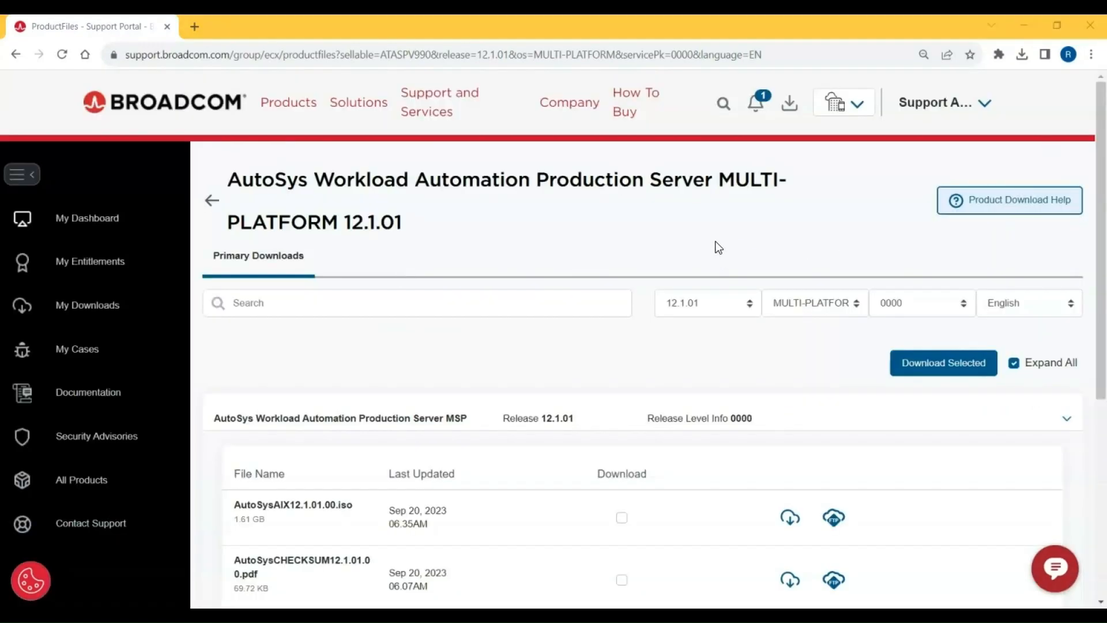
pyautogui.moveTo(704, 238)
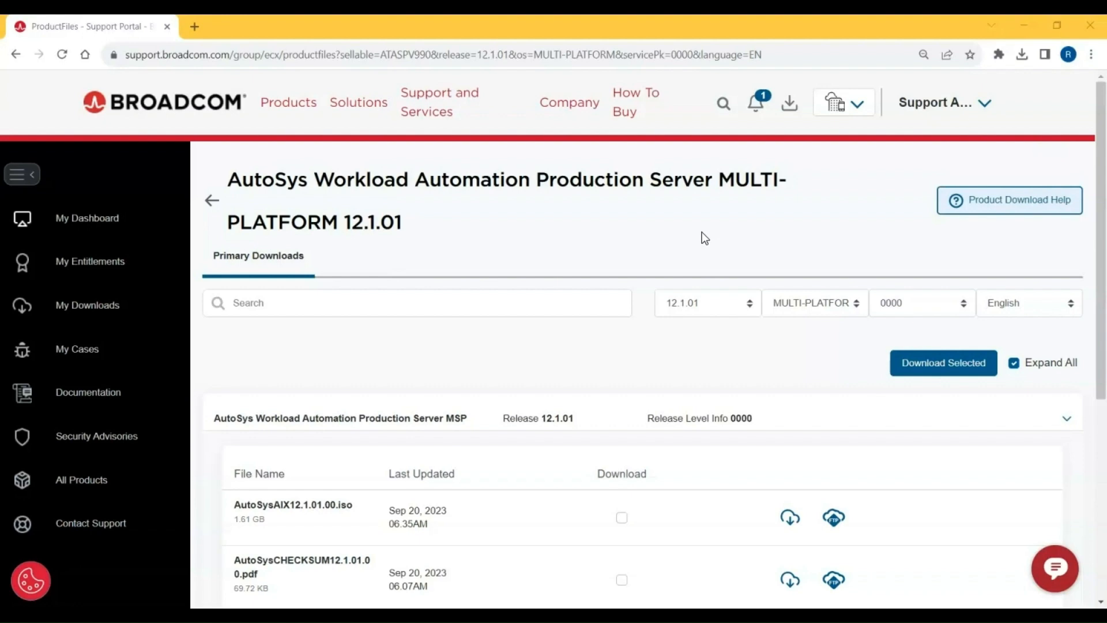
pyautogui.moveTo(680, 230)
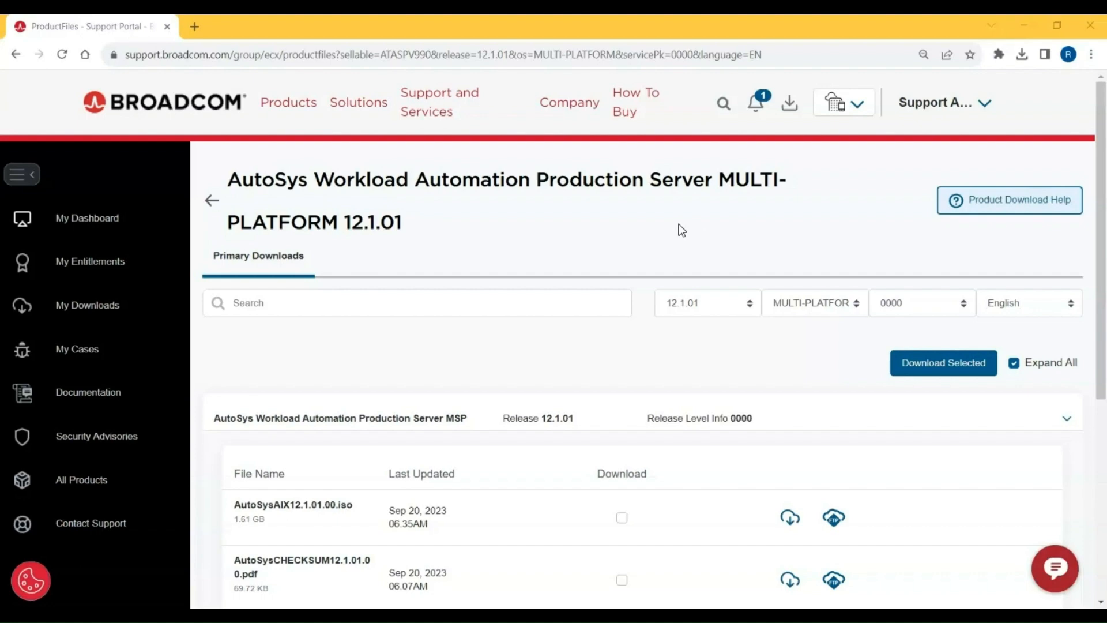
pyautogui.moveTo(565, 228)
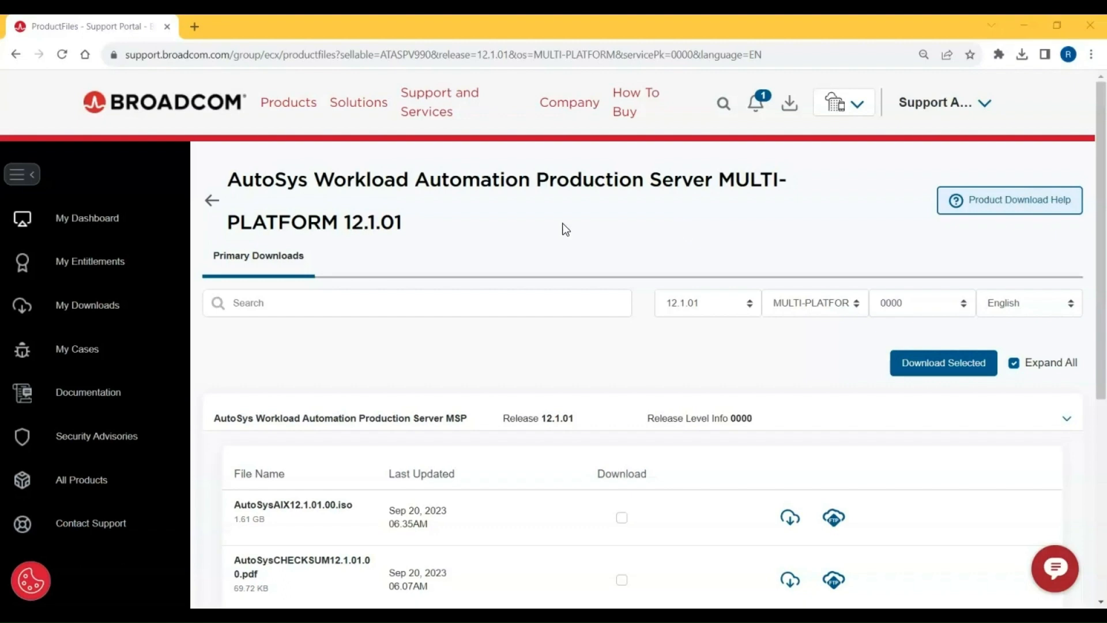
pyautogui.scroll(-3)
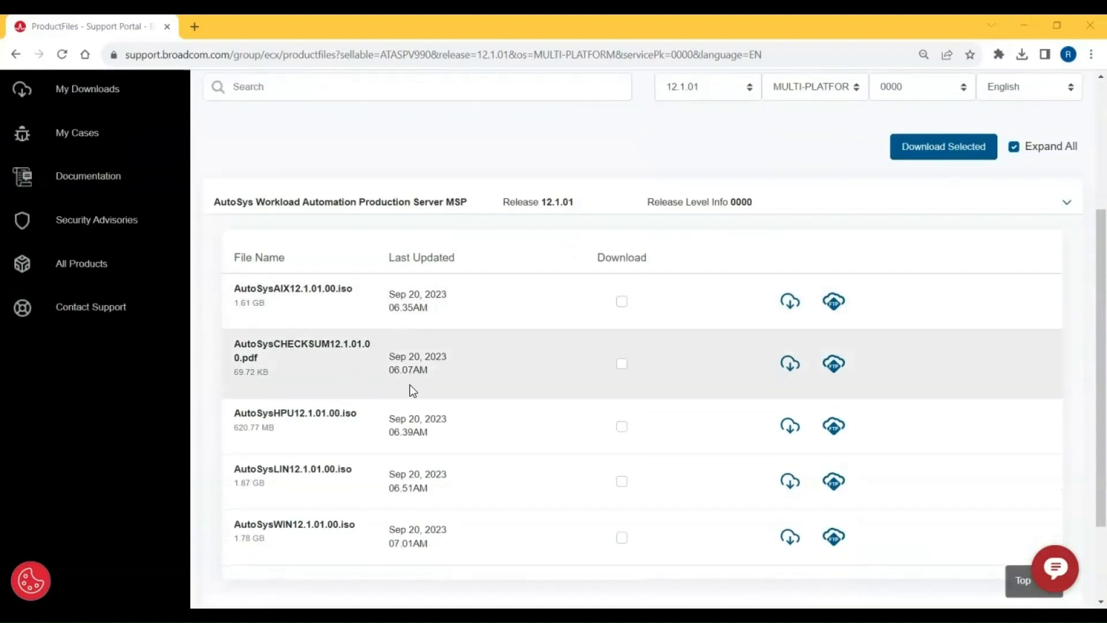
pyautogui.moveTo(790, 363)
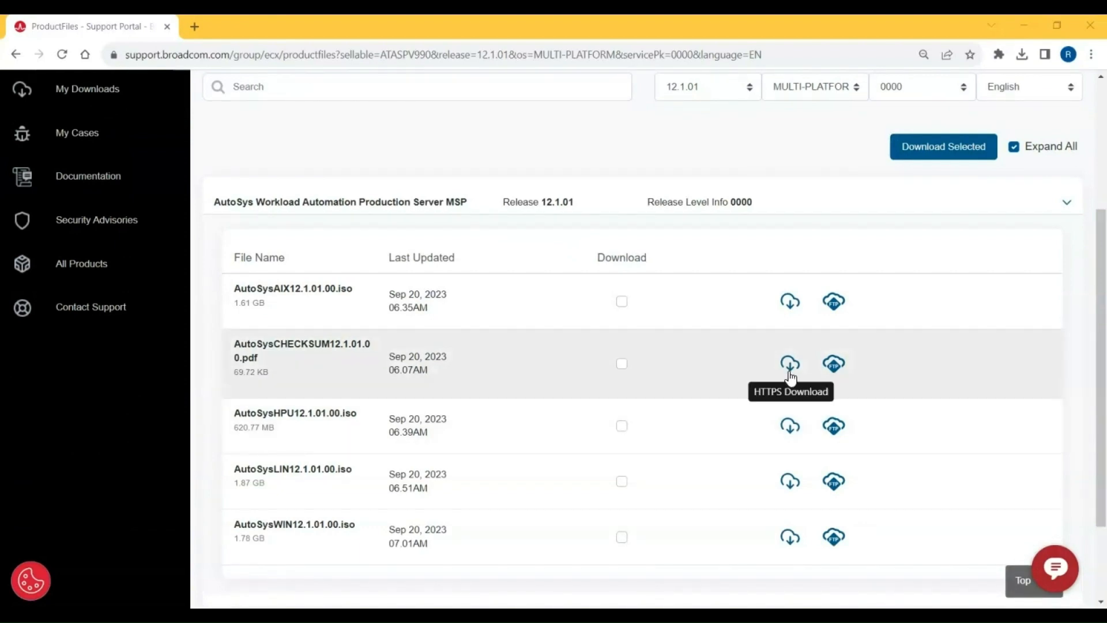
# - Download AutoSysCHECKSUM12.1.01.00.pdf via its HTTPS Download icon
pyautogui.click(790, 364)
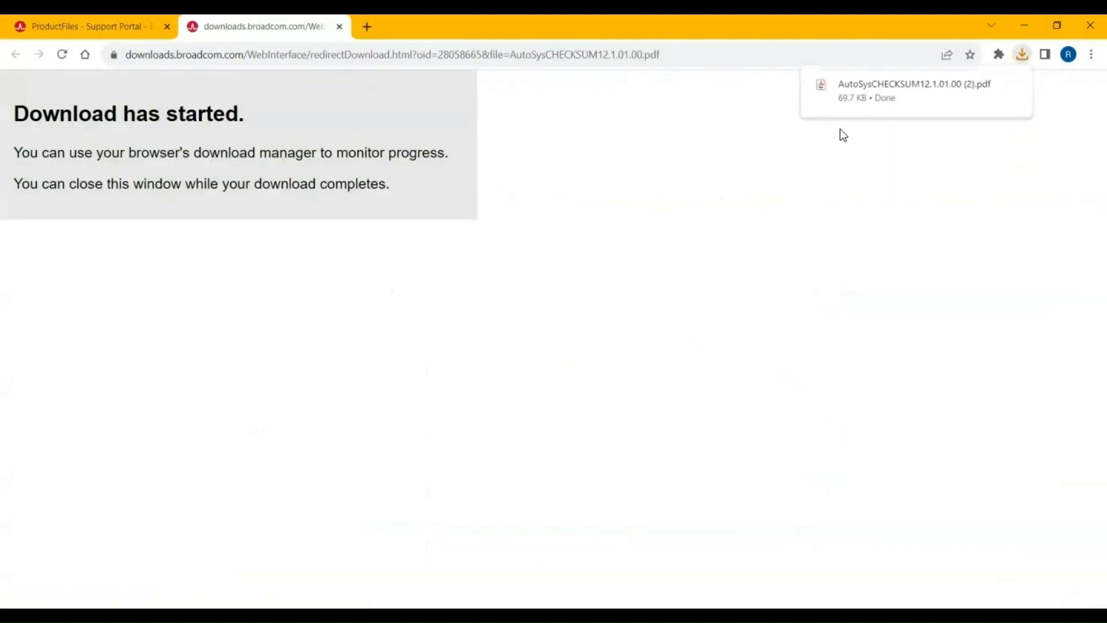
# - Open the downloaded AutoSys checksum PDF from Chrome's download bubble in Acrobat Reader
pyautogui.click(914, 91)
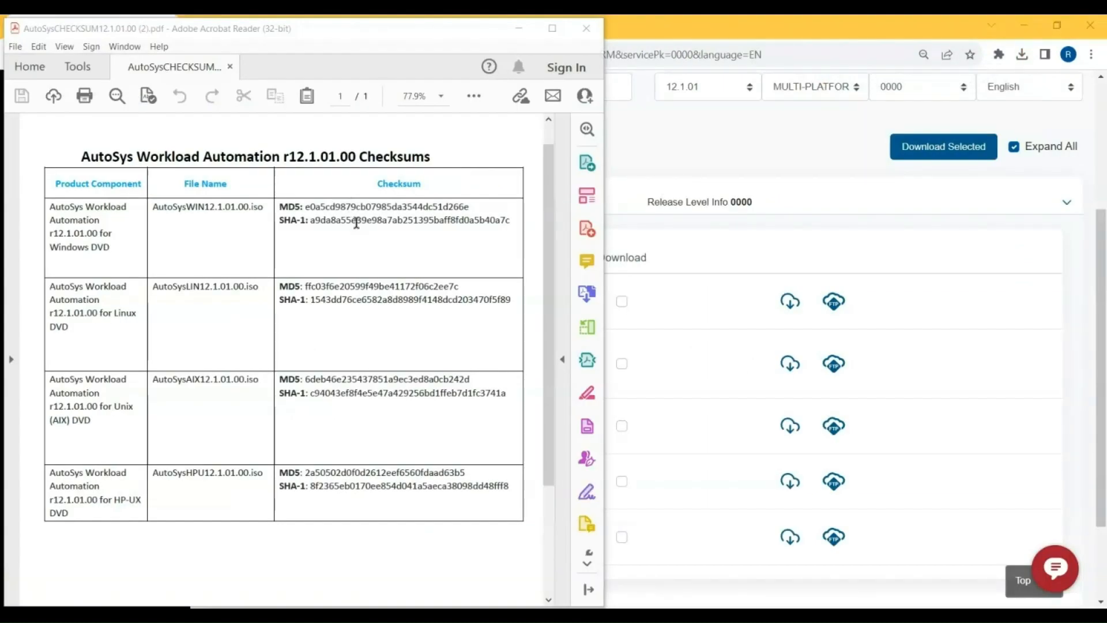
pyautogui.scroll(-3)
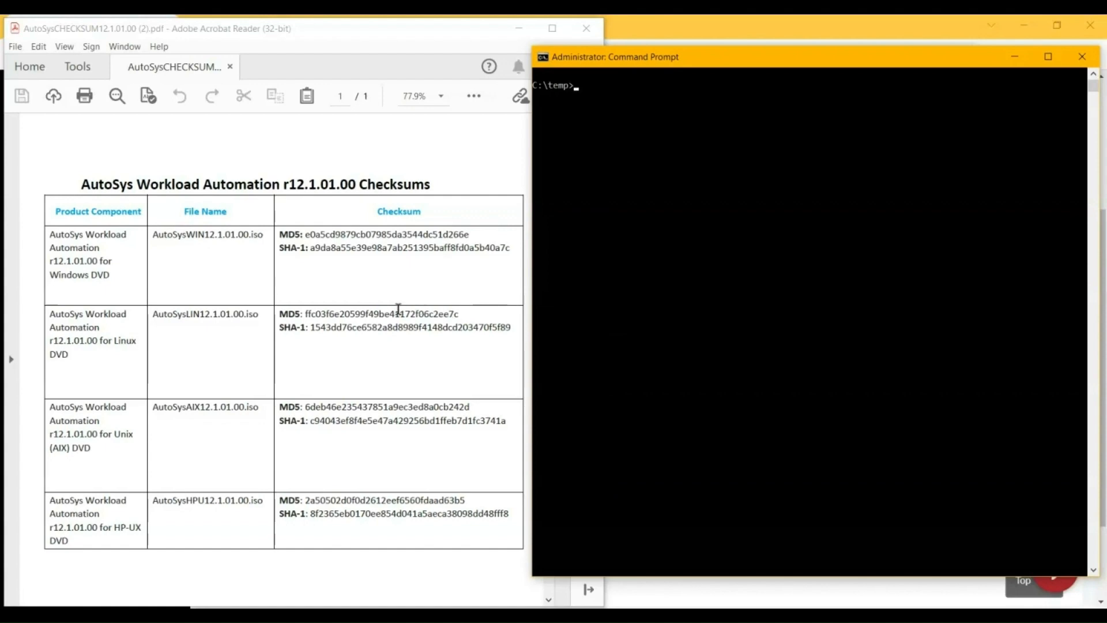
# - Run certutil -hashfile AutoSysLIN12.1.01.00.iso sha1, then edit it to md5
pyautogui.write('certutil -hashfile AutoSysLIN12.1.01.00.iso sha1')
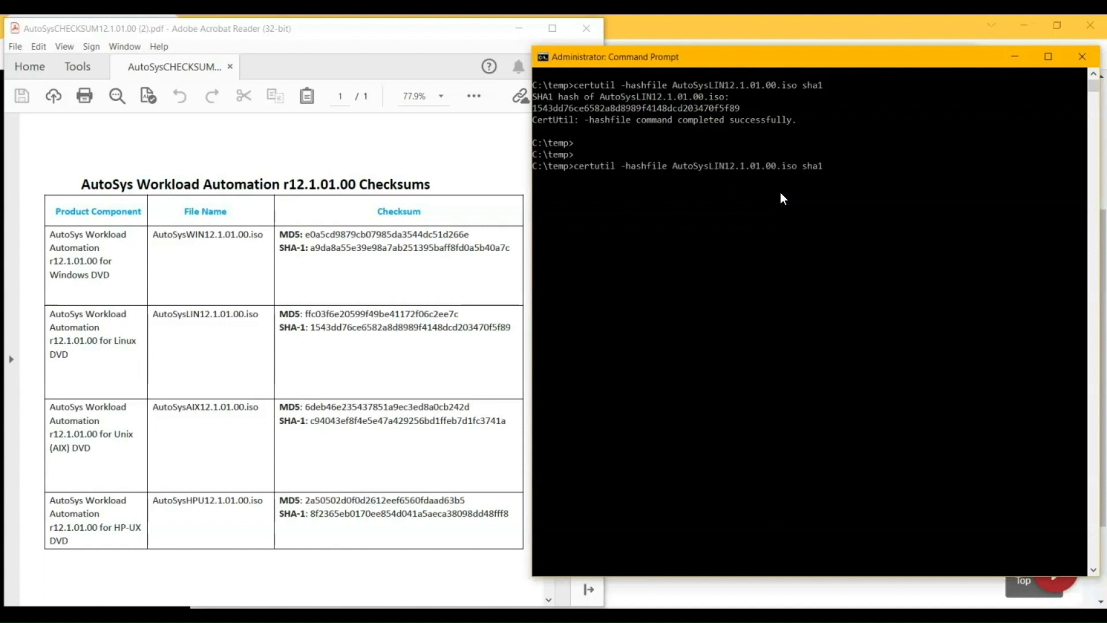
pyautogui.press('Backspace')
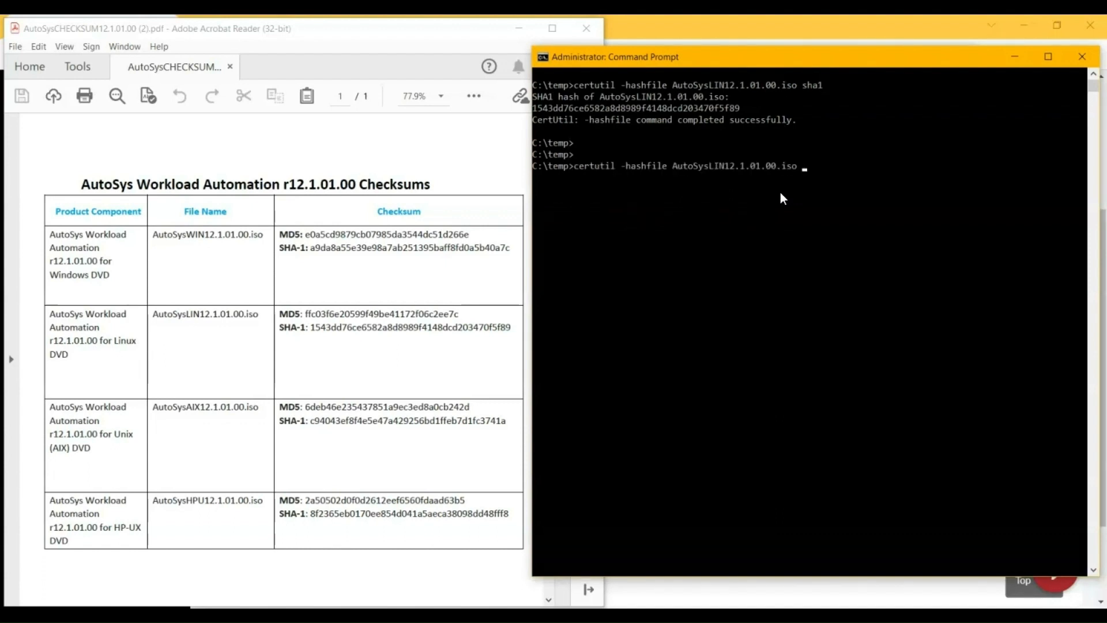
pyautogui.write('md5')
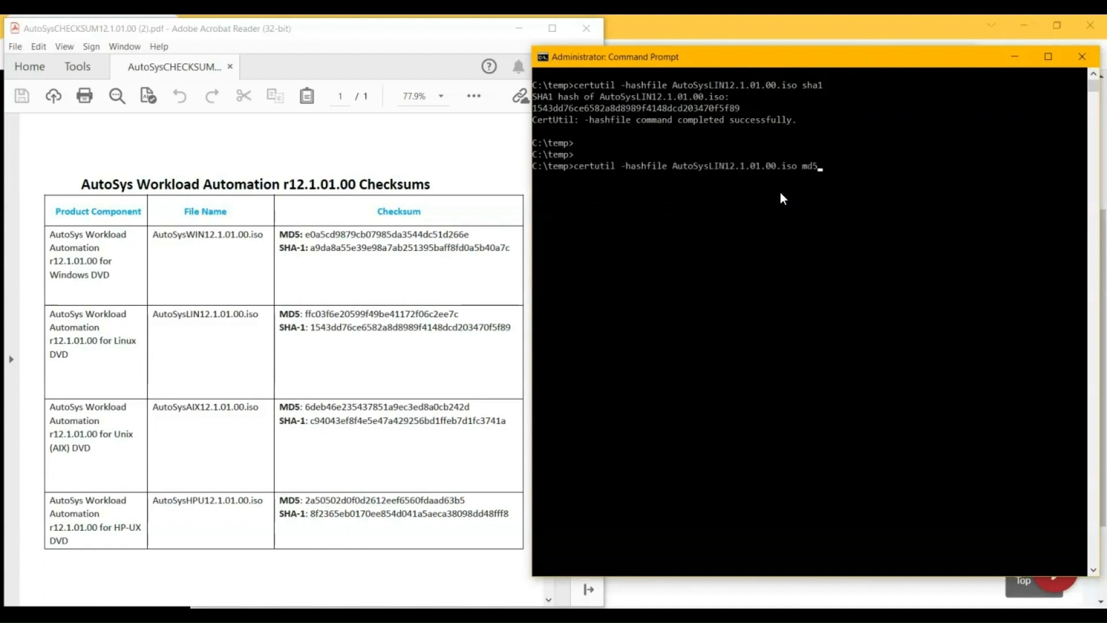